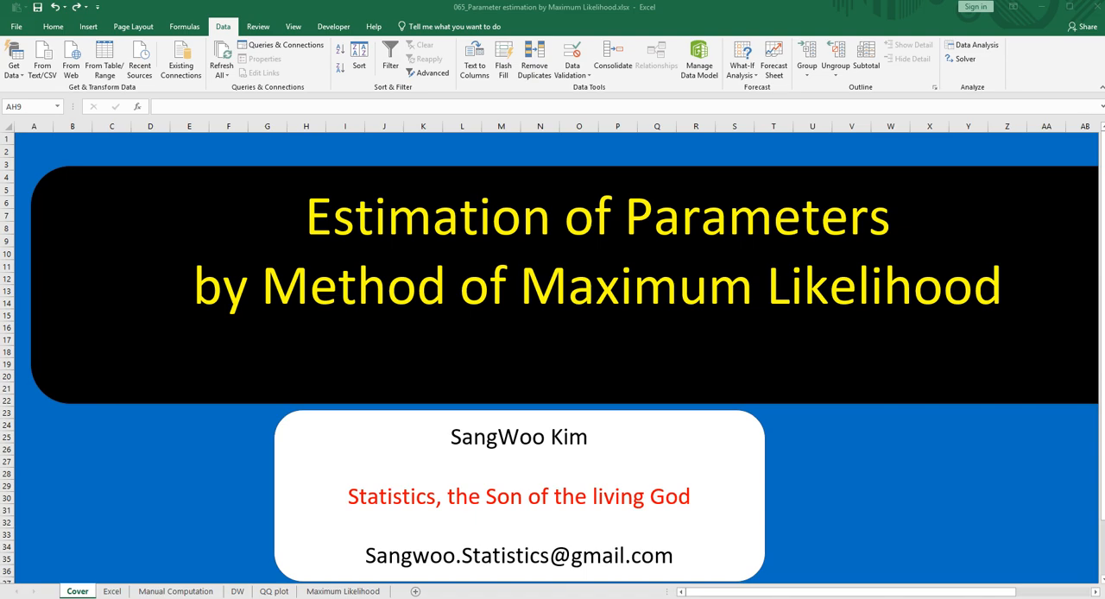
mouse_move(445, 562)
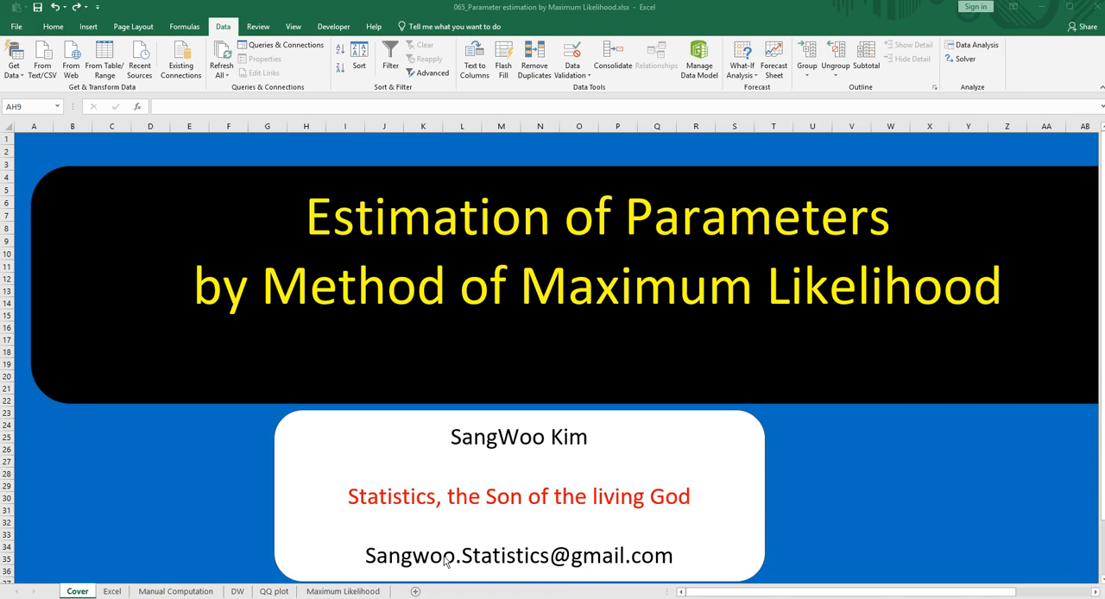
Switch from the cover page to the 'Maximum Likelihood' sheet with the sales and advertising data.
click(343, 591)
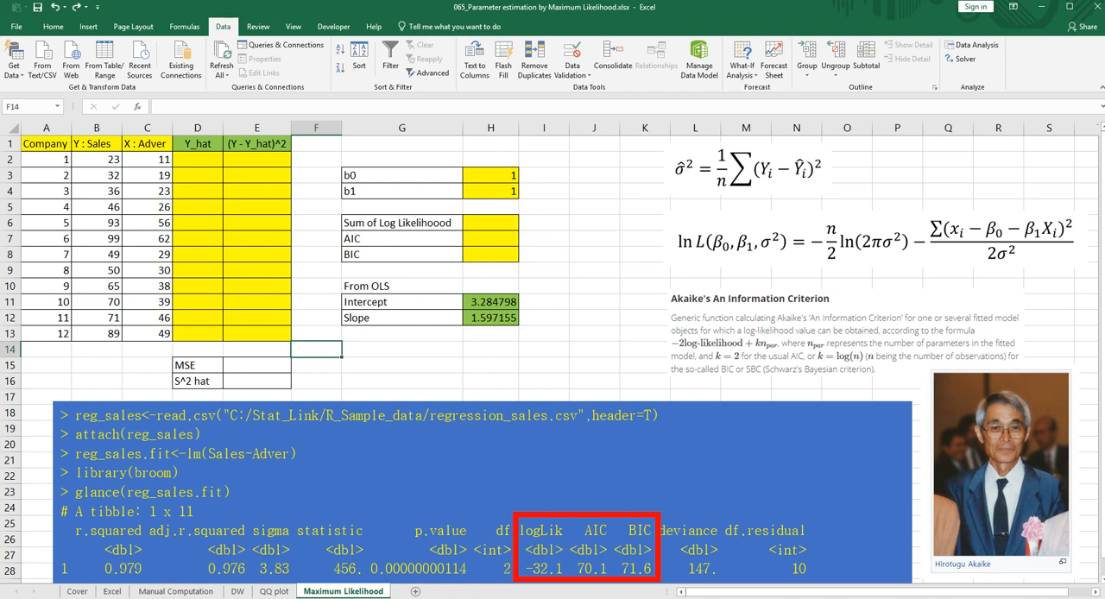
mouse_move(909, 187)
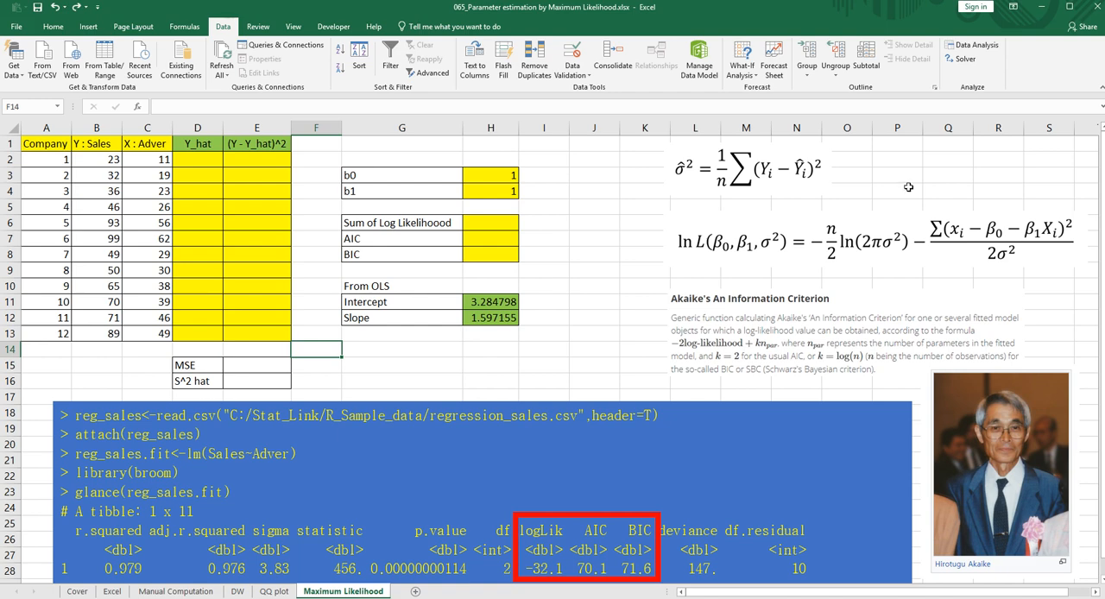
click(491, 174)
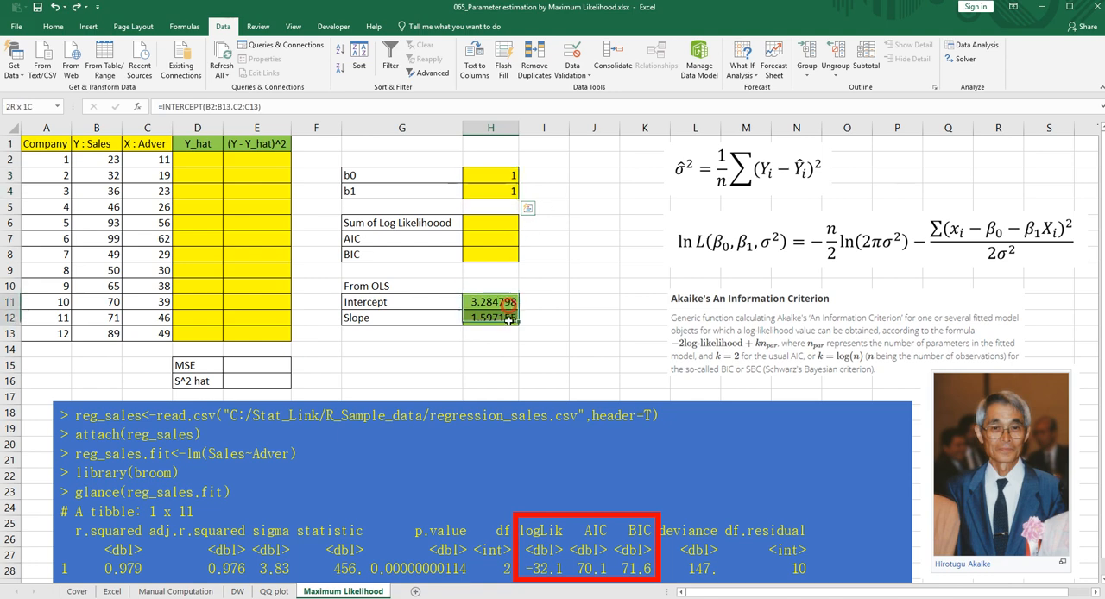
click(544, 301)
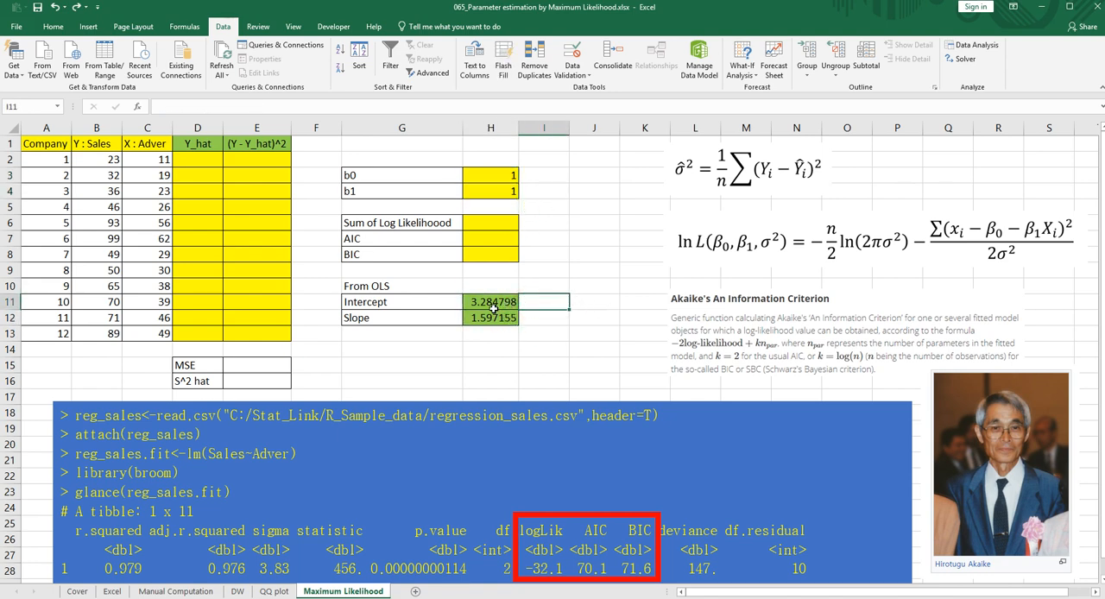
click(491, 302)
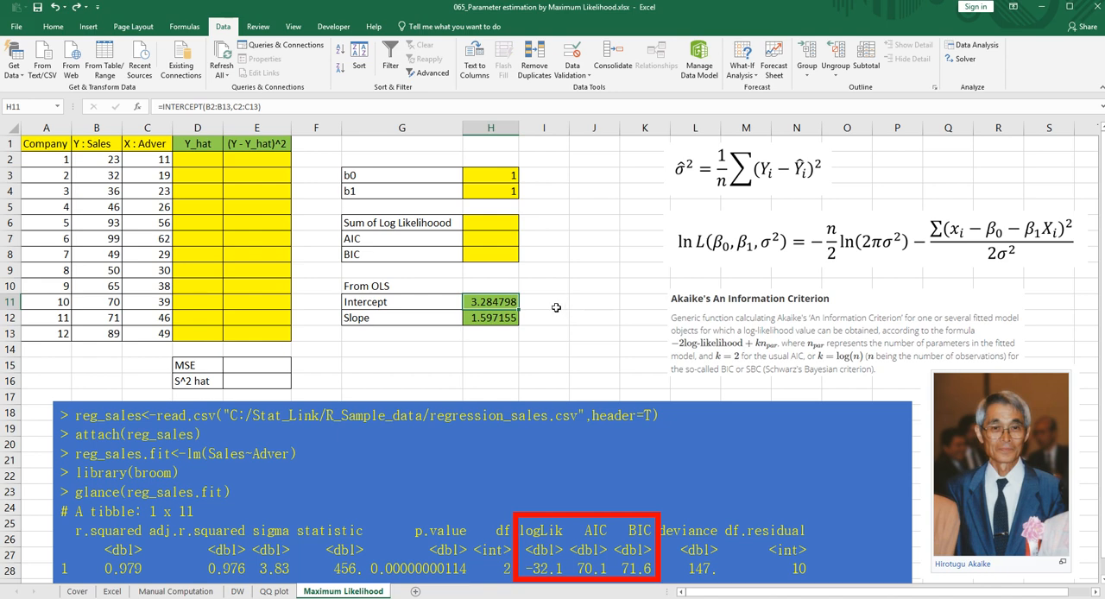
mouse_move(541, 306)
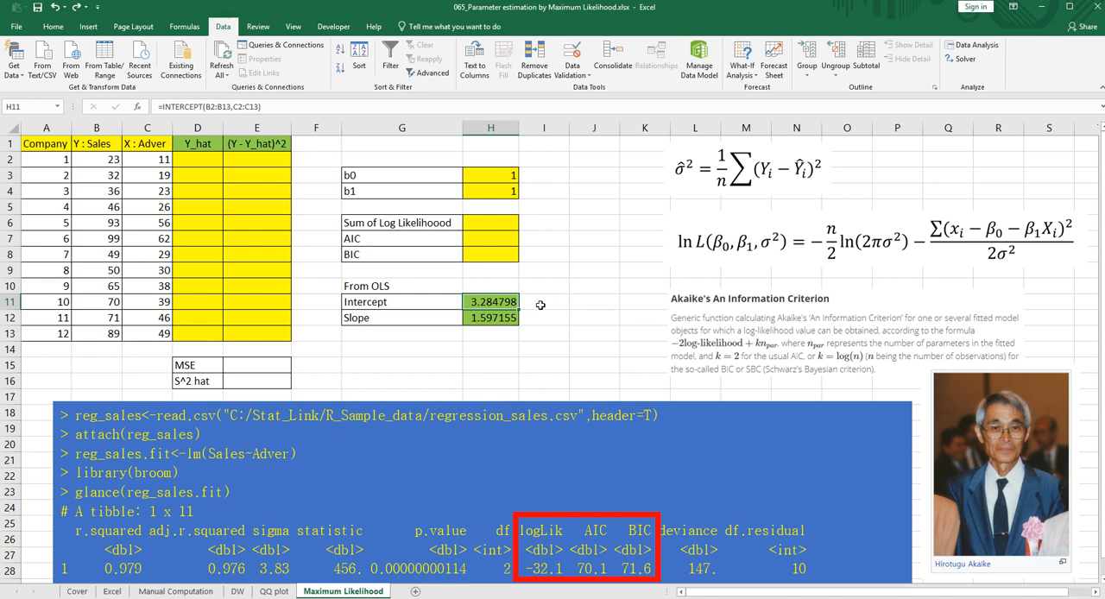
mouse_move(451, 273)
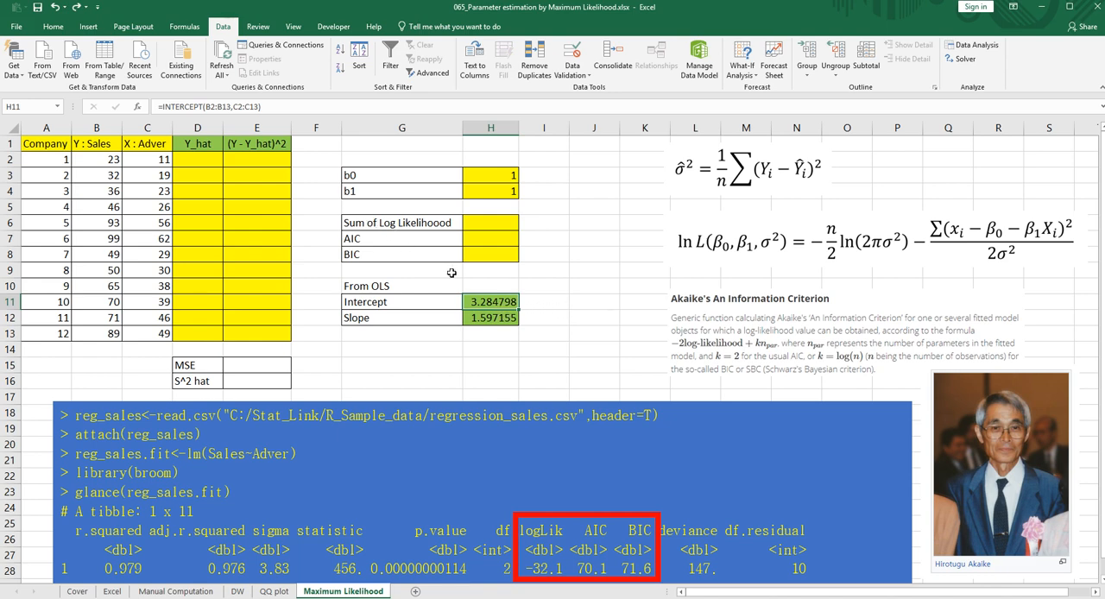
click(490, 317)
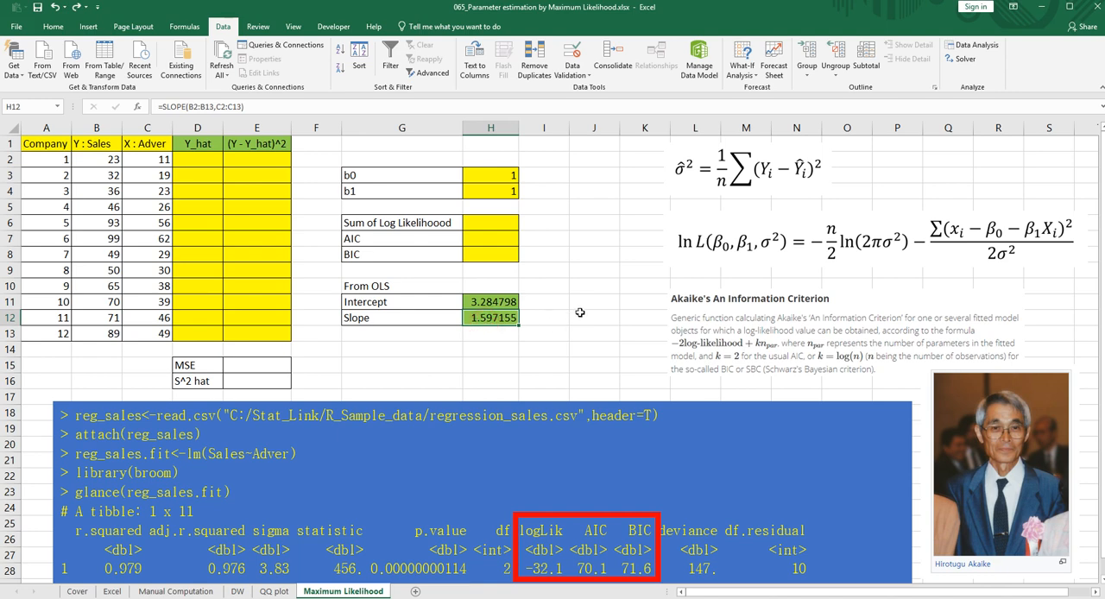
mouse_move(578, 307)
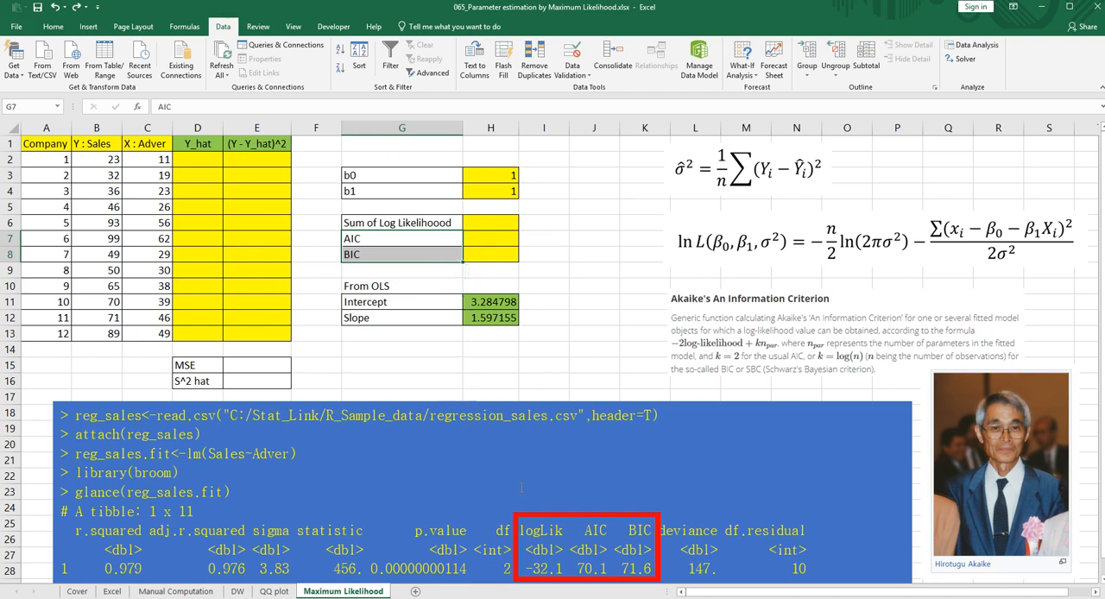
mouse_move(624, 540)
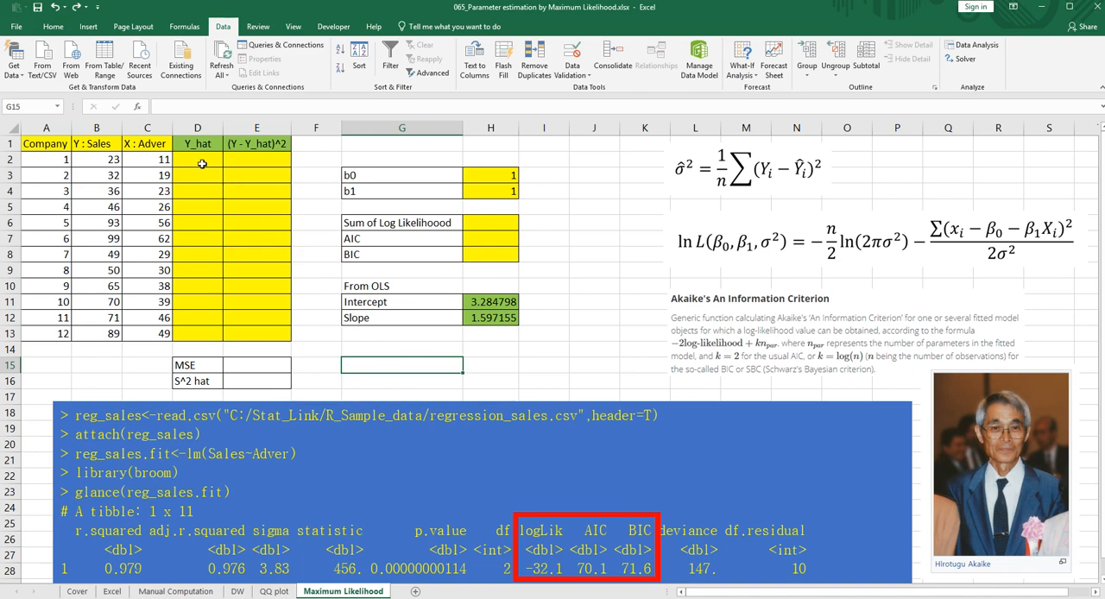
Enter =$H$3+$H$4*C2 in D2 and fill it down to D13.
click(197, 159)
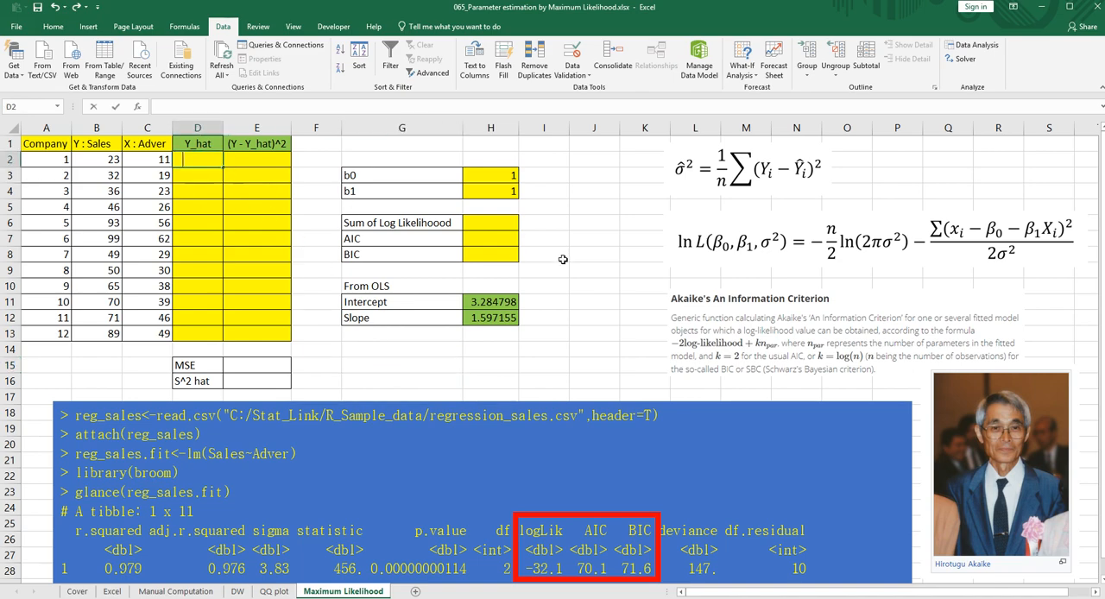
click(196, 159)
text(=$H$3+)
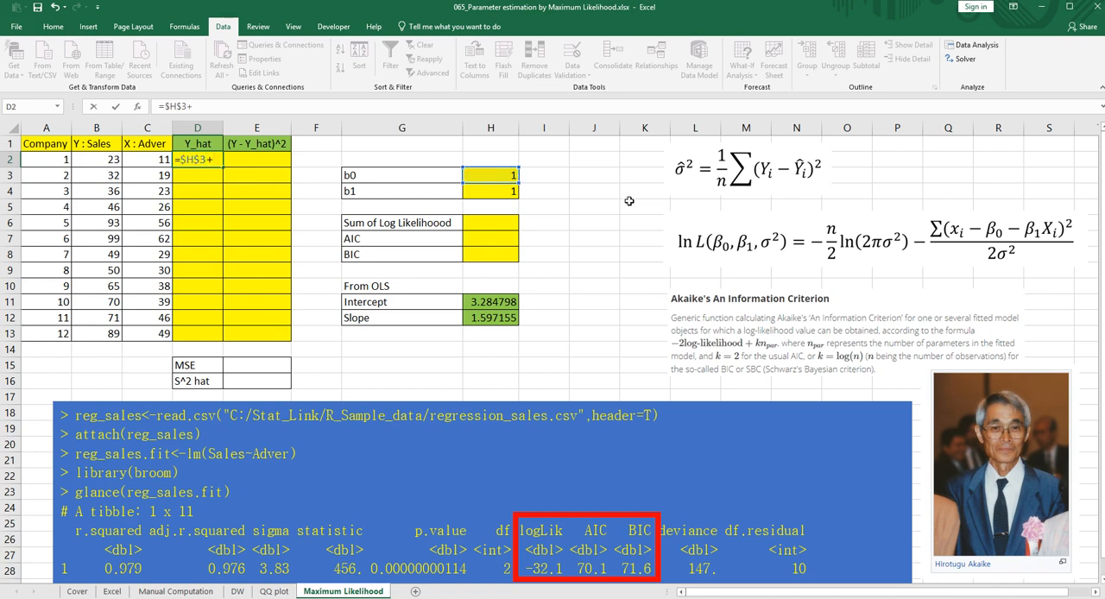
click(490, 190)
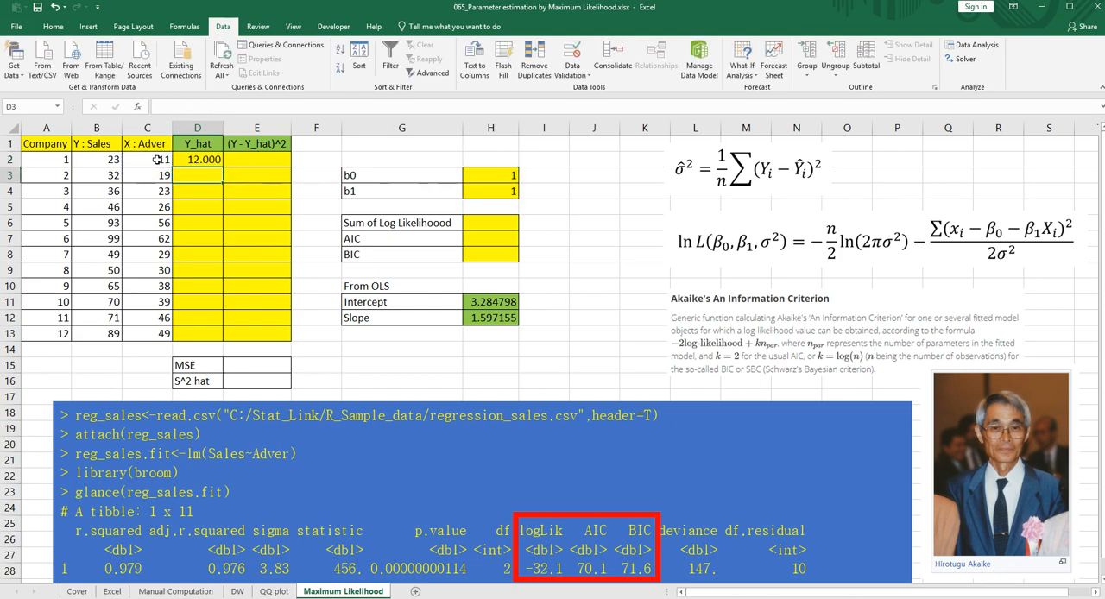
click(197, 159)
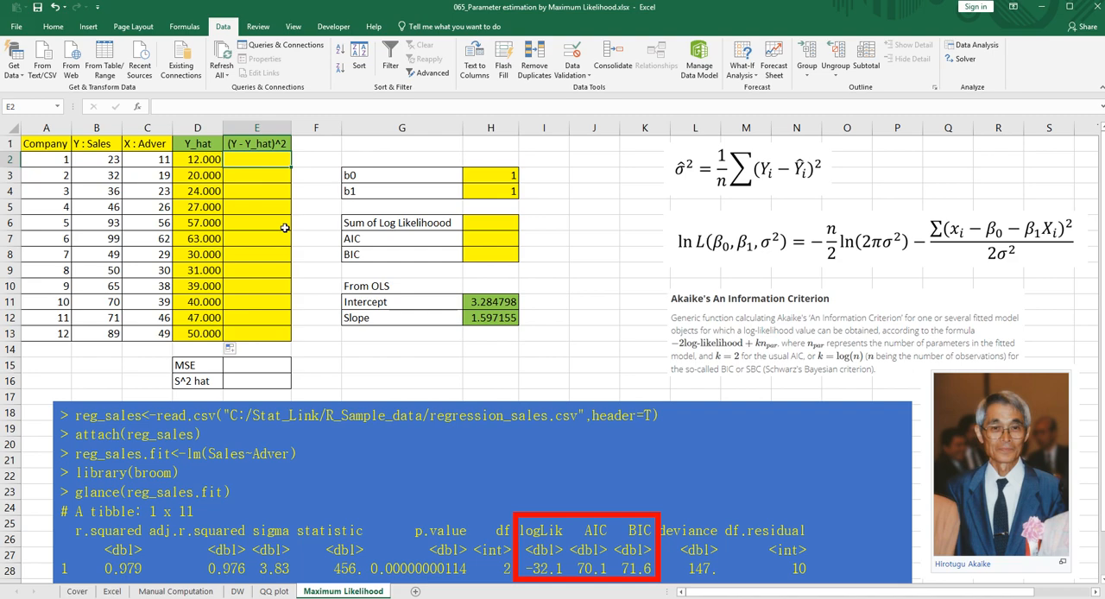
Enter =(B2-D2)^2 in E2 and fill it down through E13 (121 to 1521).
text(=()
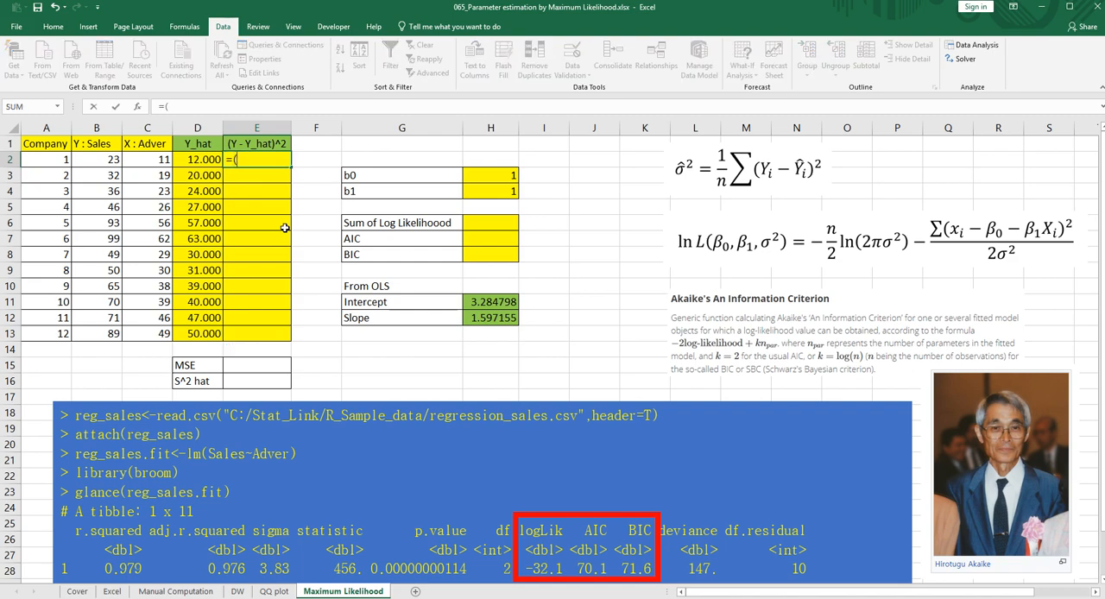
click(96, 159)
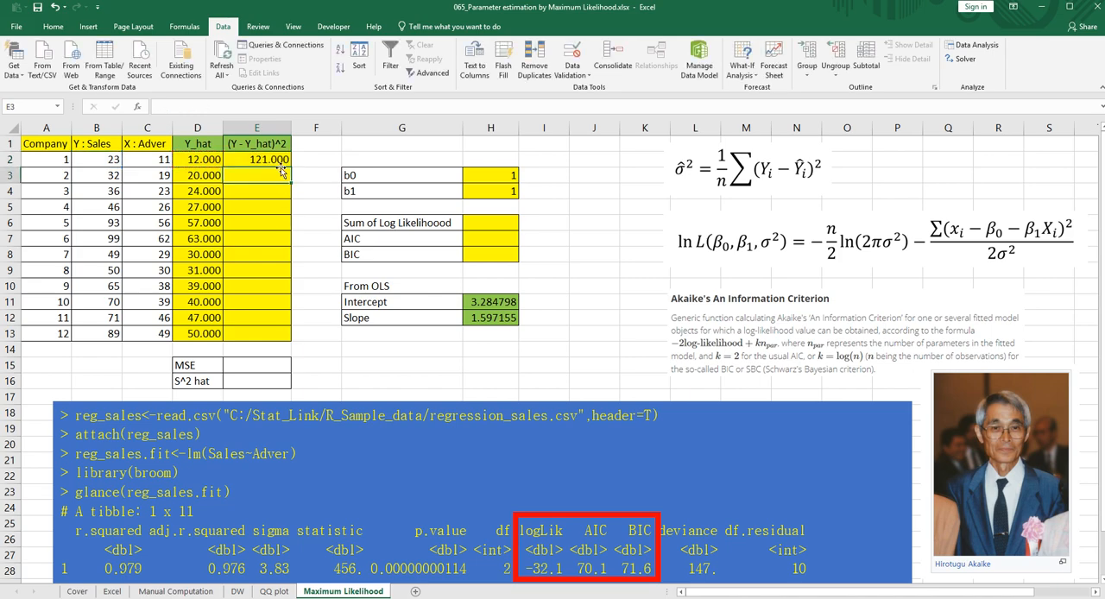
drag(257, 159, 257, 334)
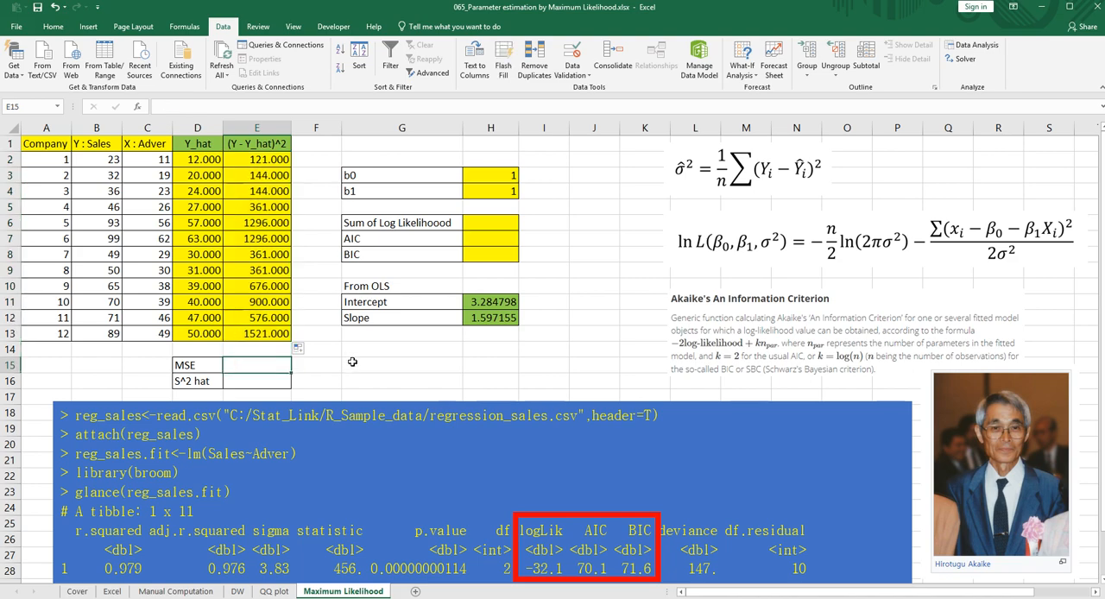
text(=sum)
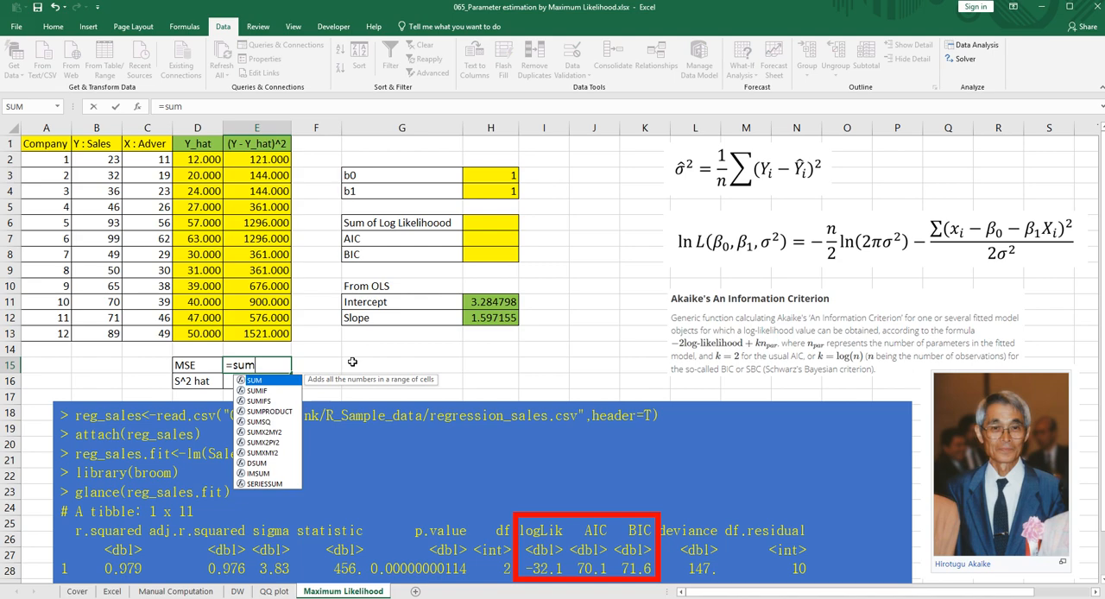
Sum squared residuals E2:E13 and divide by degrees of freedom, giving MSE 775.7.
drag(257, 318, 256, 333)
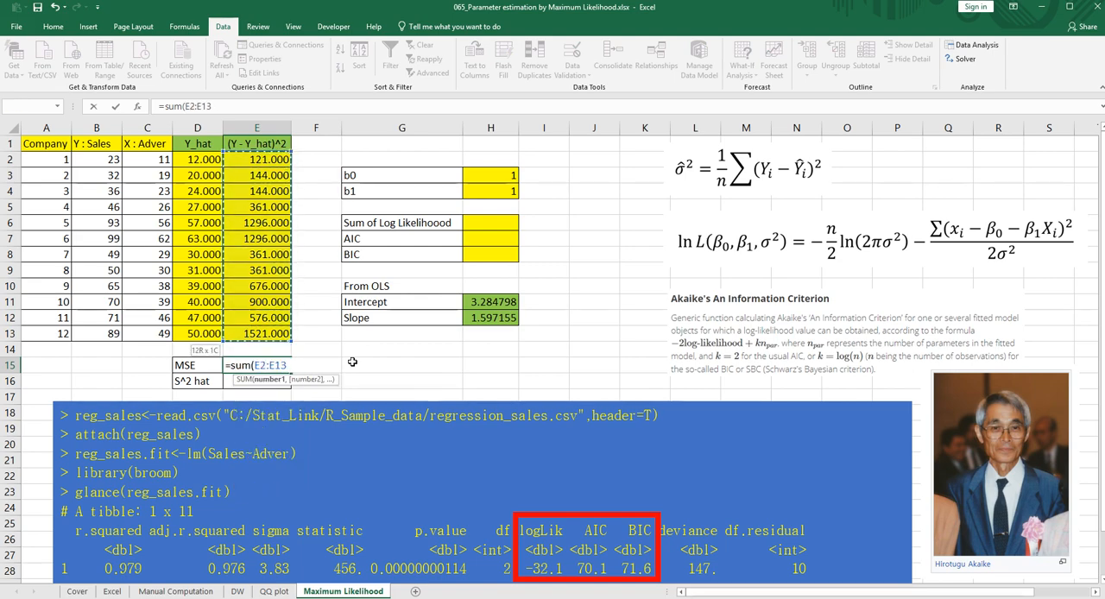
text(/)
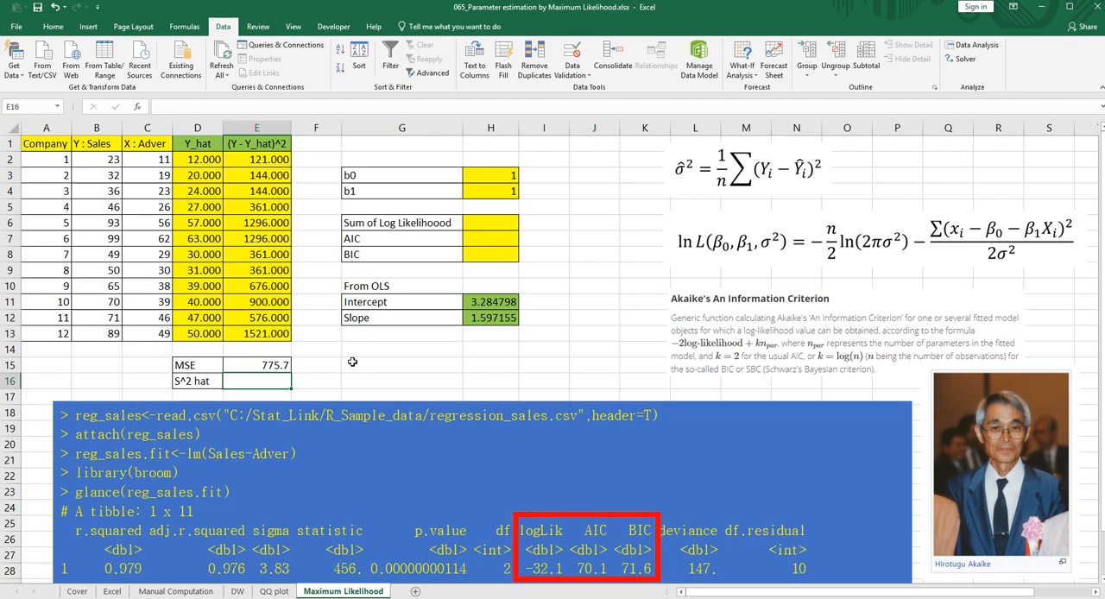
mouse_move(618, 242)
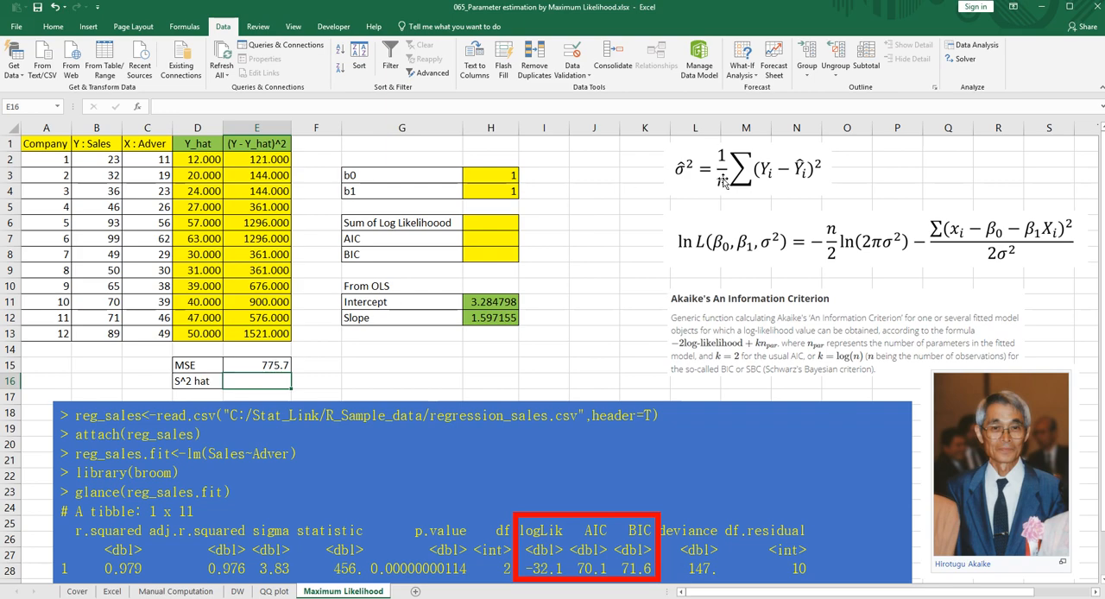
Enter =sum(E2:E13)/12 in E16 so S^2 hat shows 646.416667.
click(747, 172)
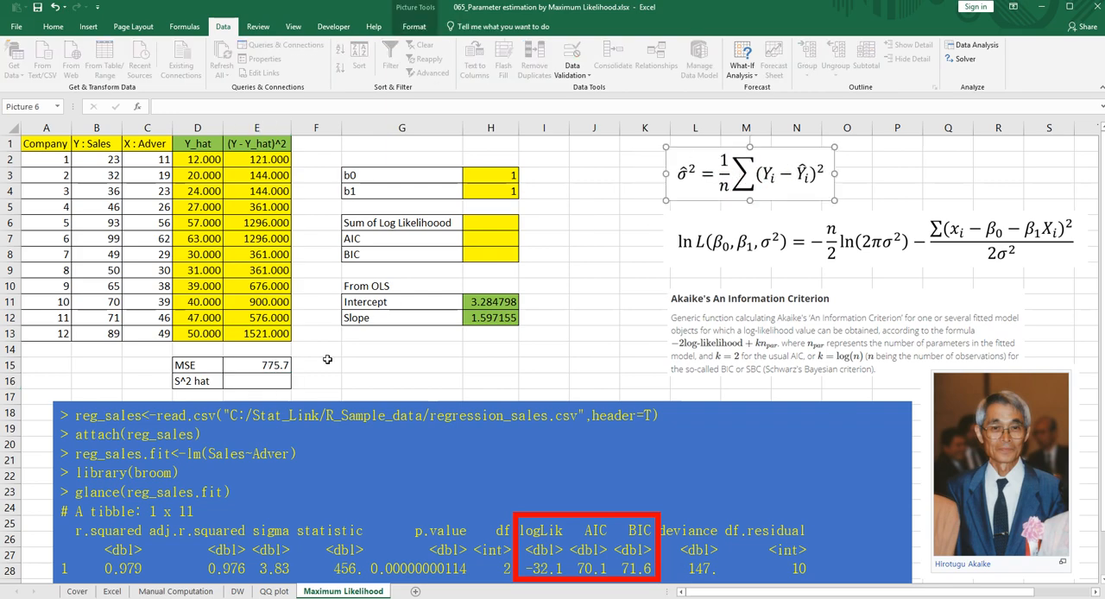
click(256, 380)
text(=sum(E2:E13)
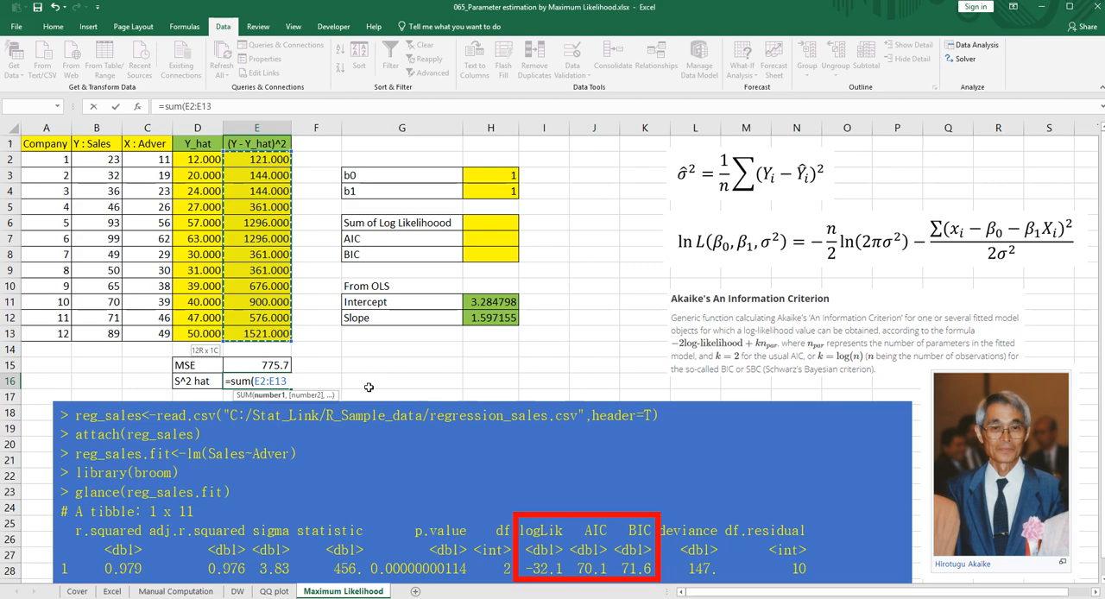
text(/)
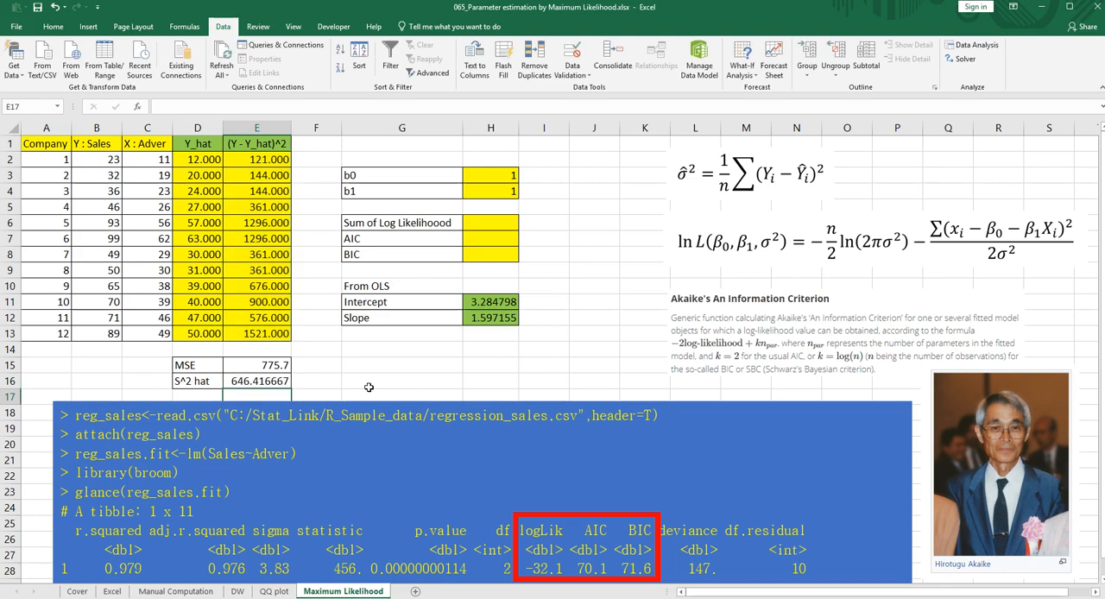
drag(490, 176, 491, 190)
text(=-)
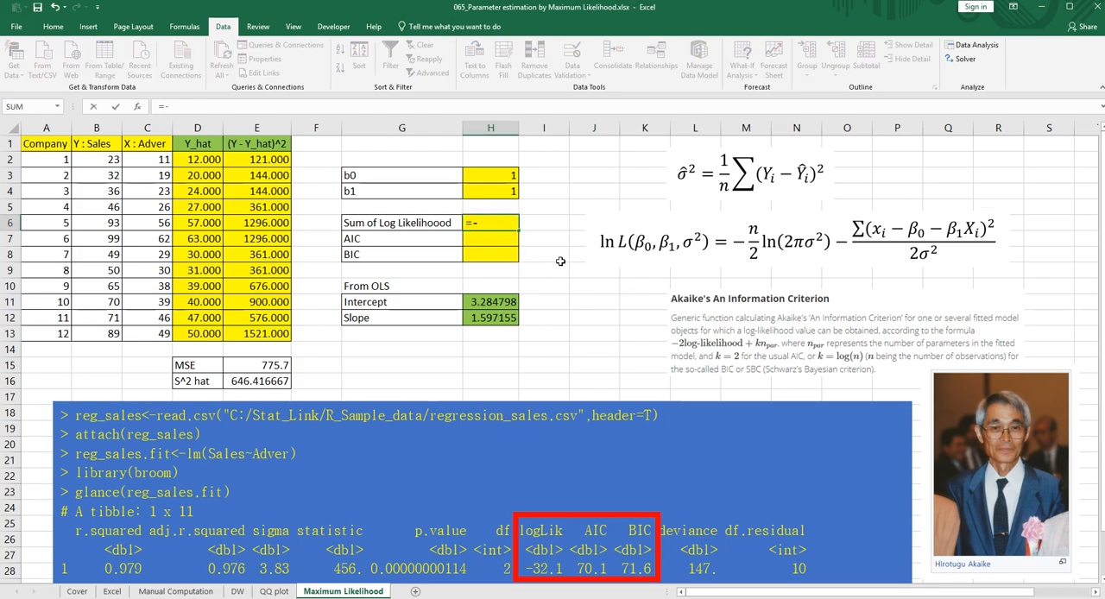
Enter =-12/2*ln(2*pi()*E16)-sum(E2:E13)/(2*E16) in H6, yielding -55.8559.
text(12/)
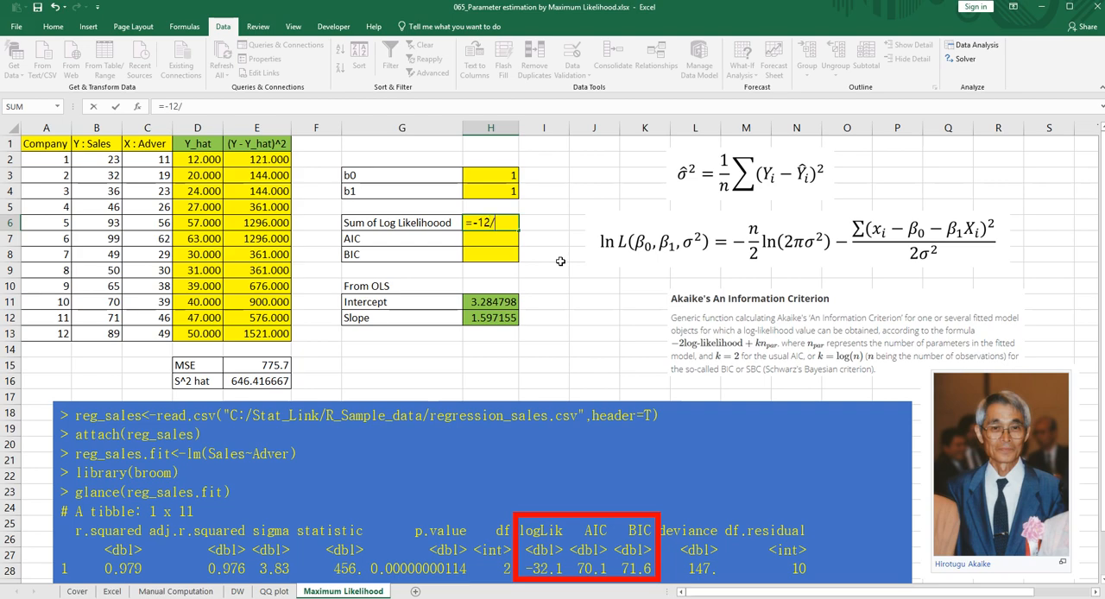
text(2*)
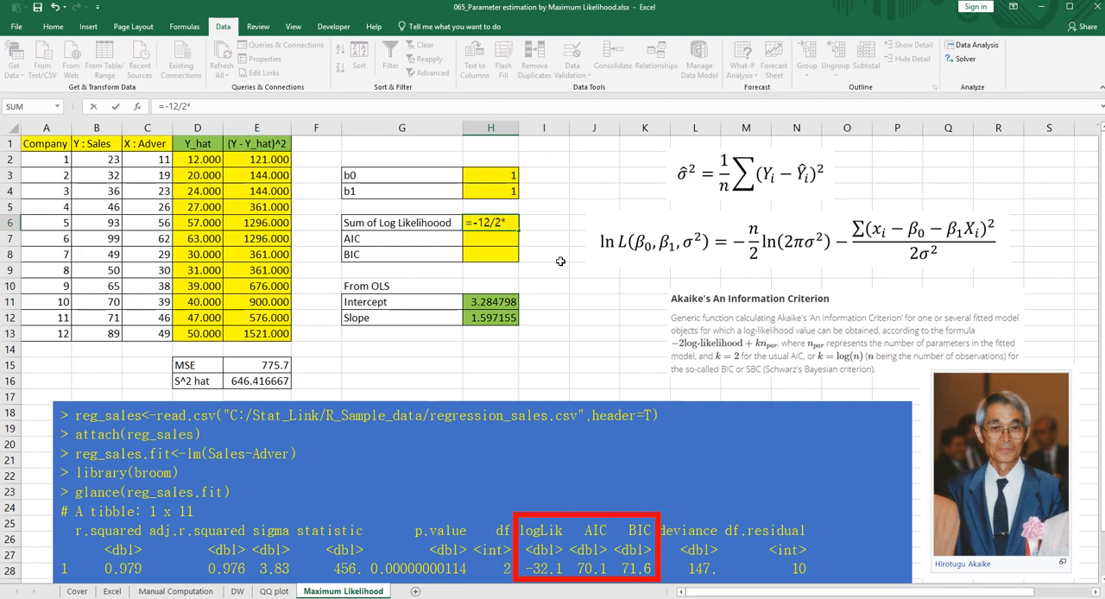
text(ln()
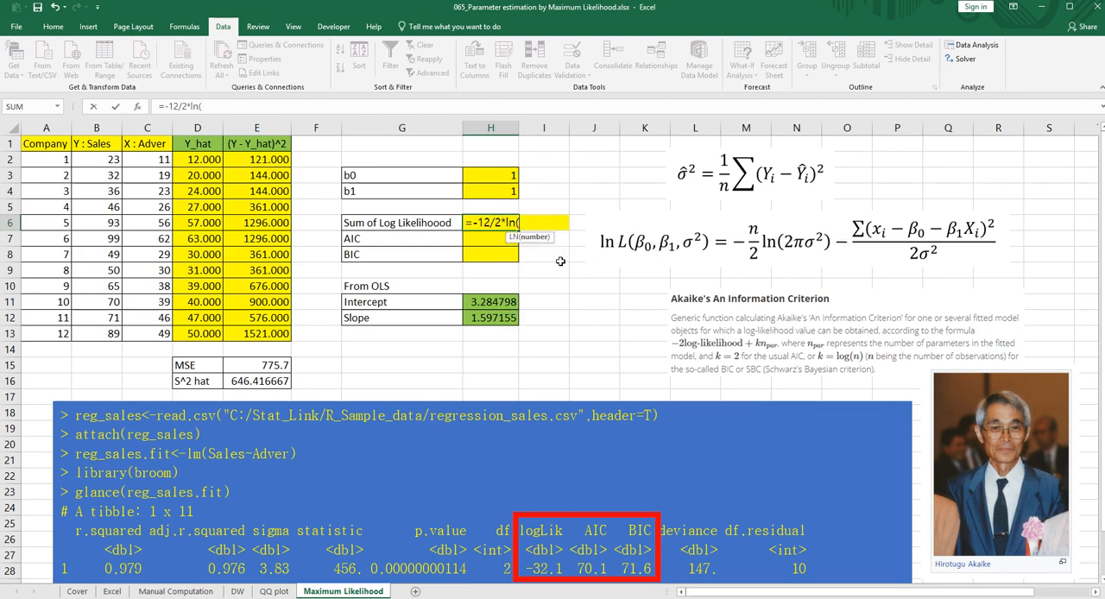
text(2*)
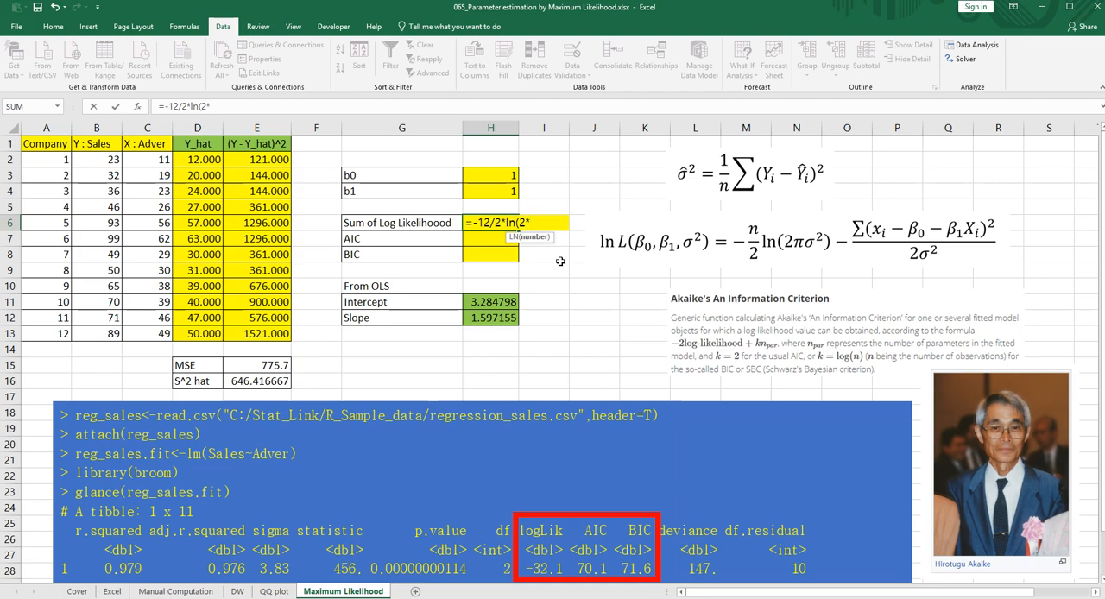
text(pi())
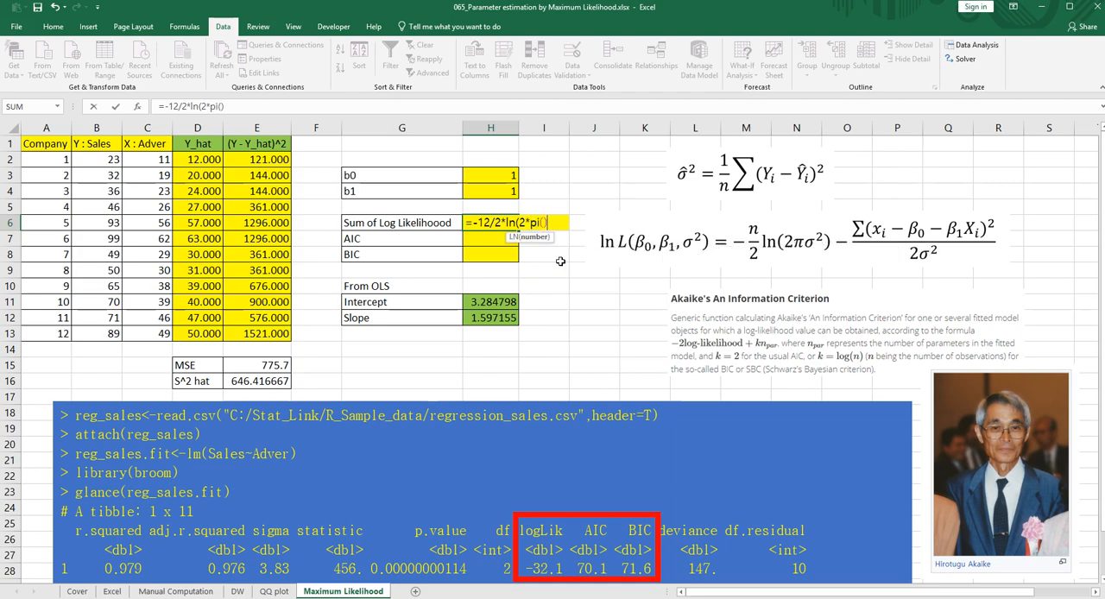
text(*)
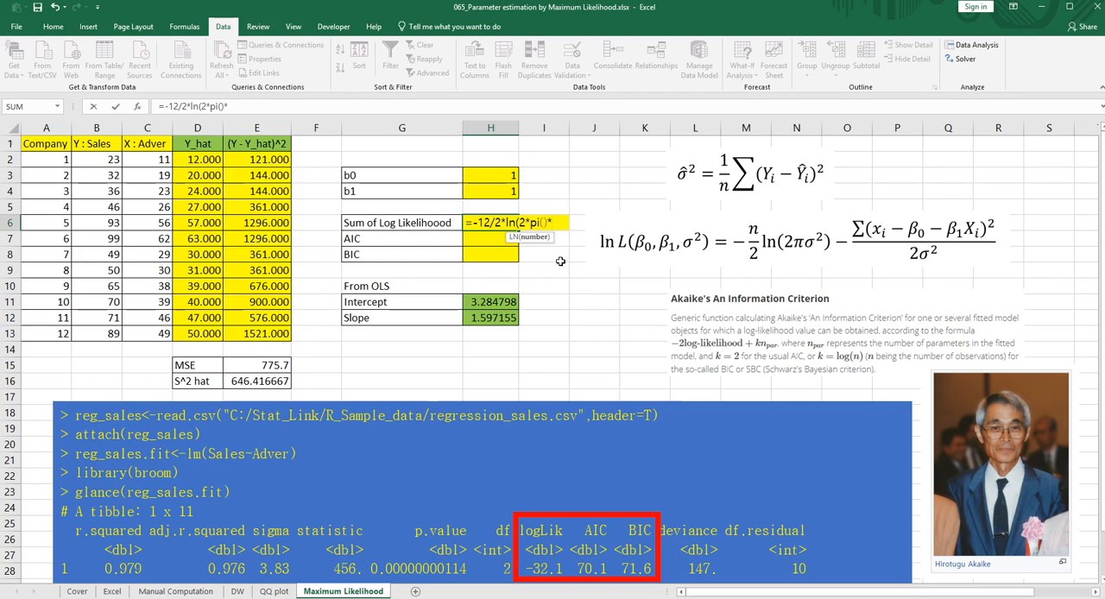
mouse_move(805, 257)
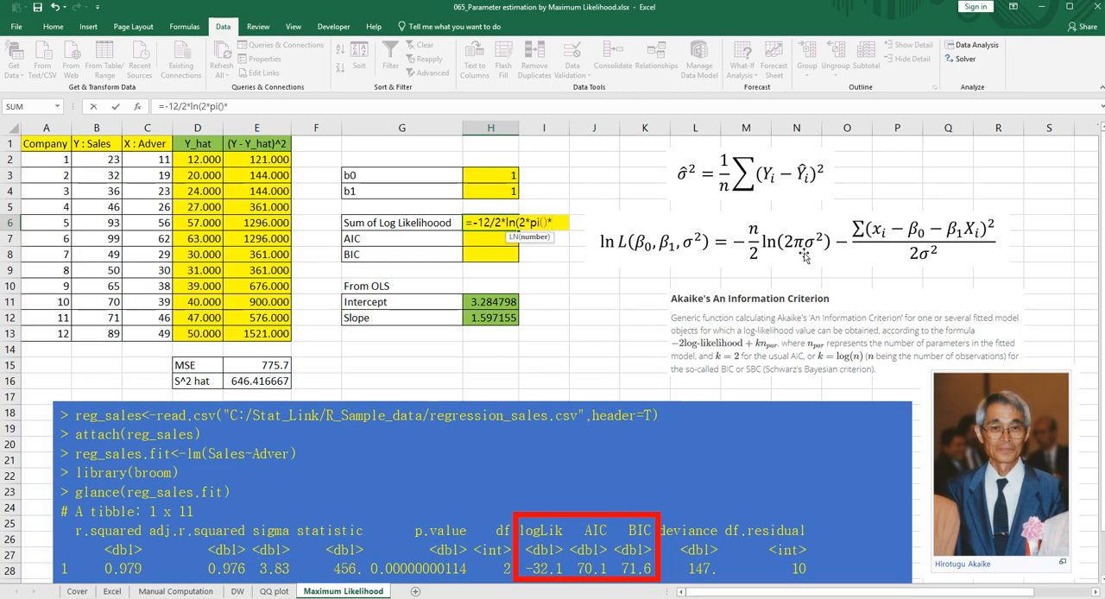
mouse_move(812, 250)
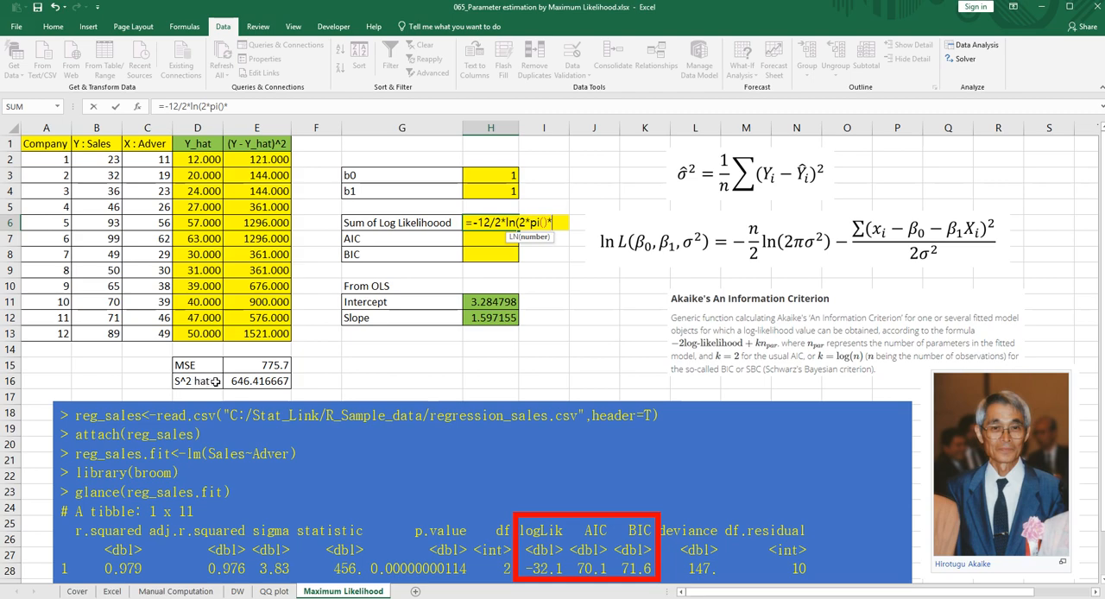
mouse_move(465, 266)
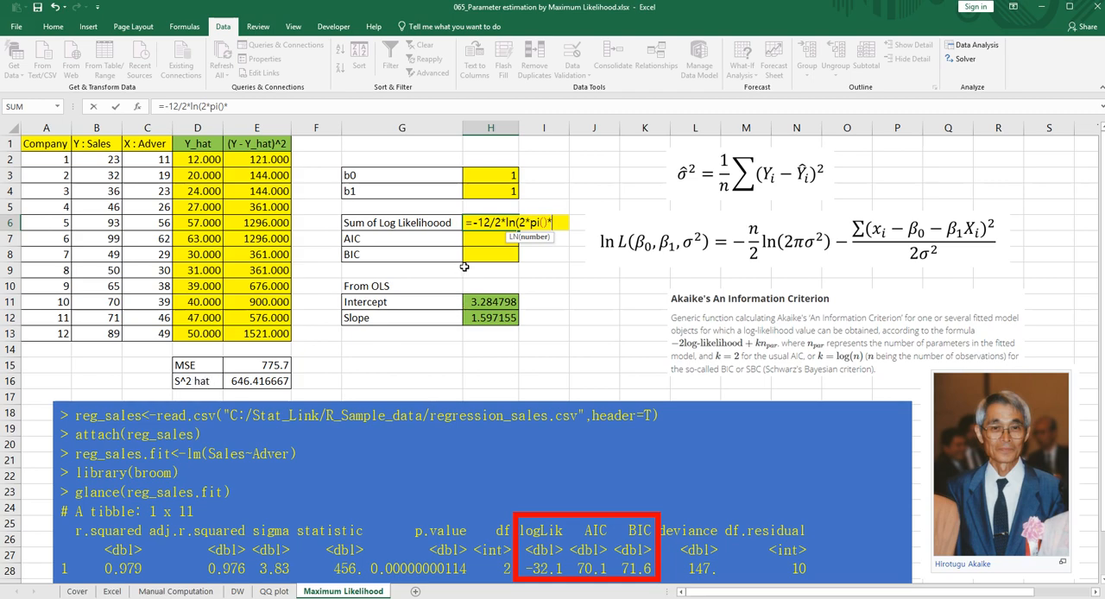
click(257, 381)
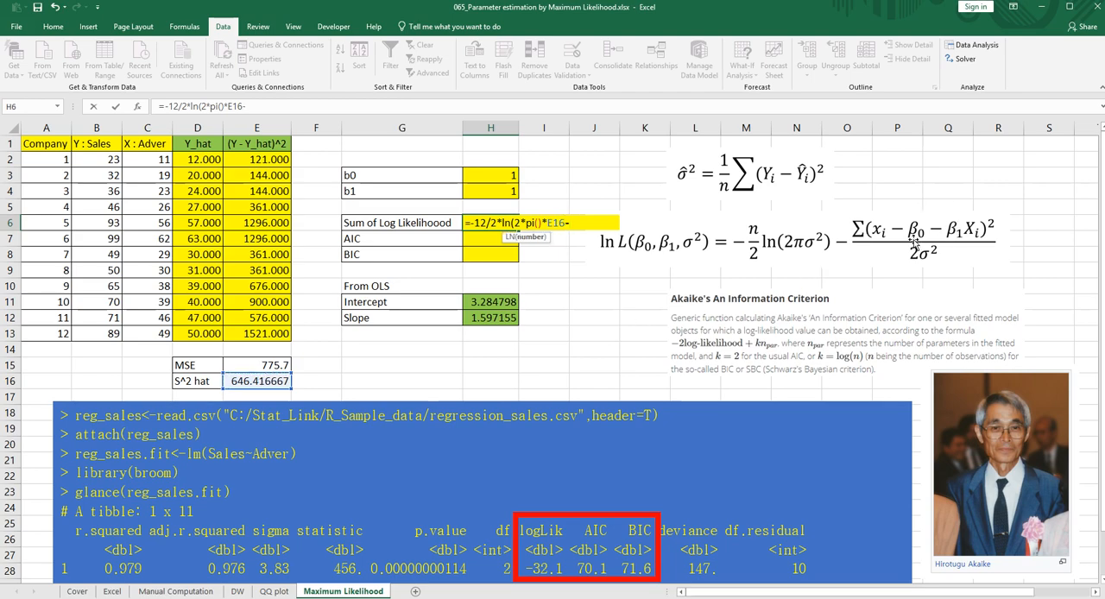
text(sum()
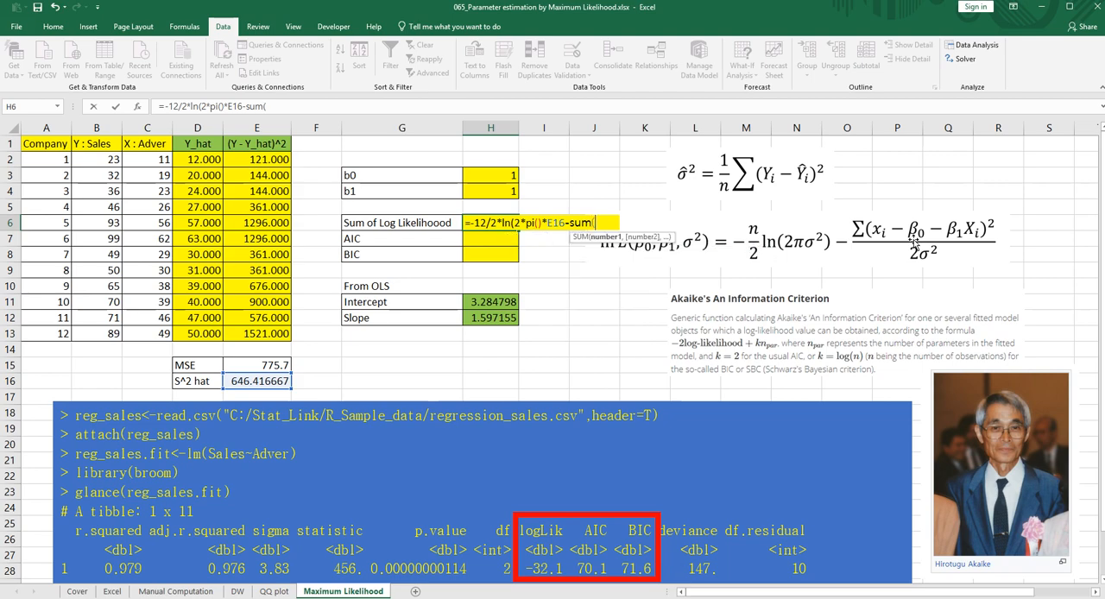
mouse_move(254, 160)
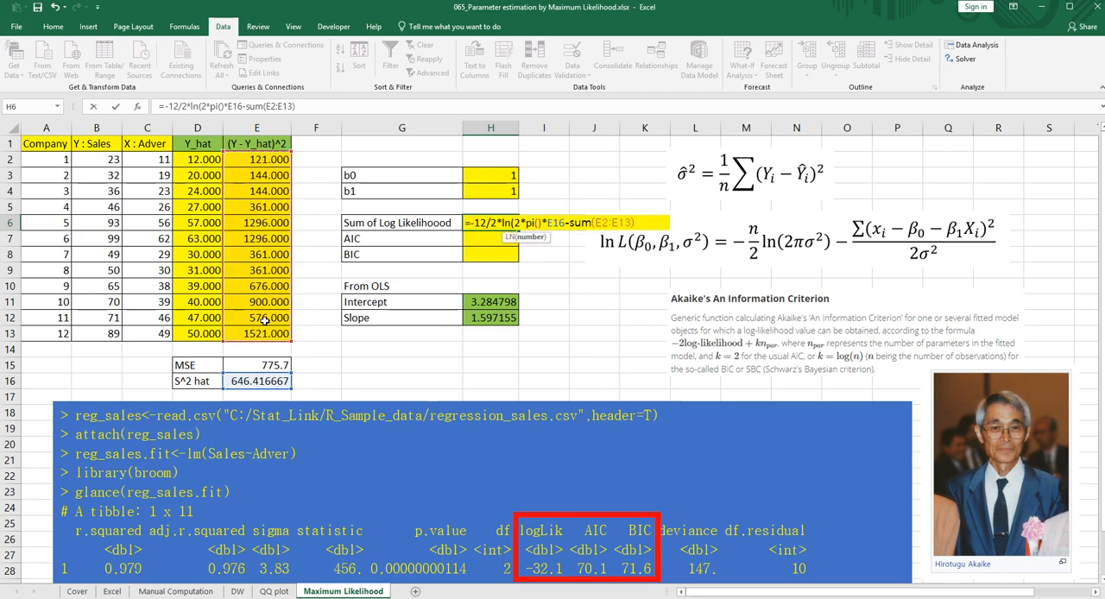
text(/)
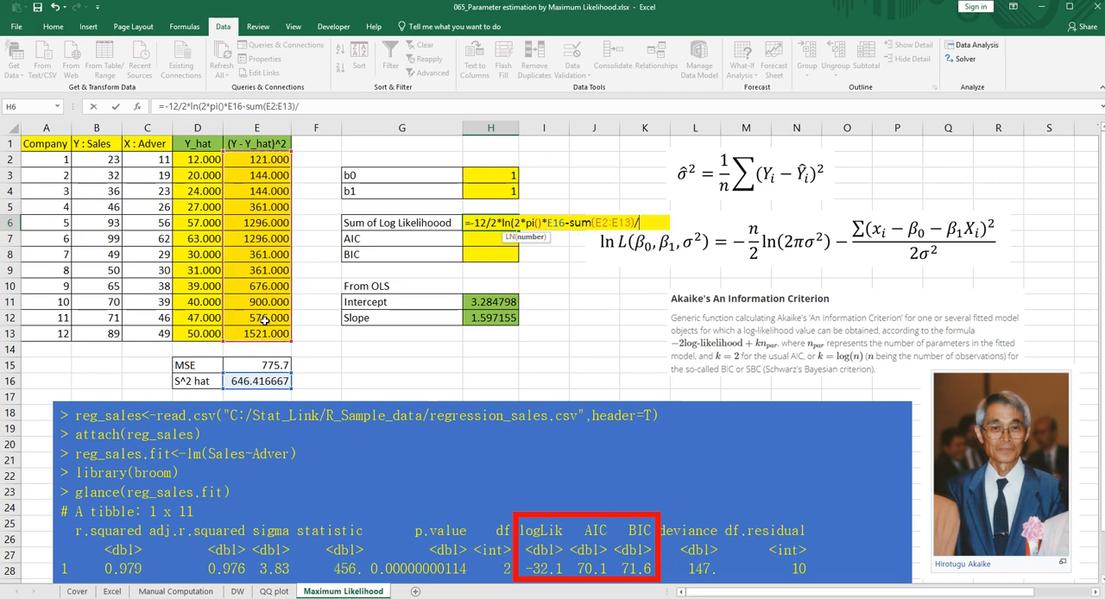
text((2*)
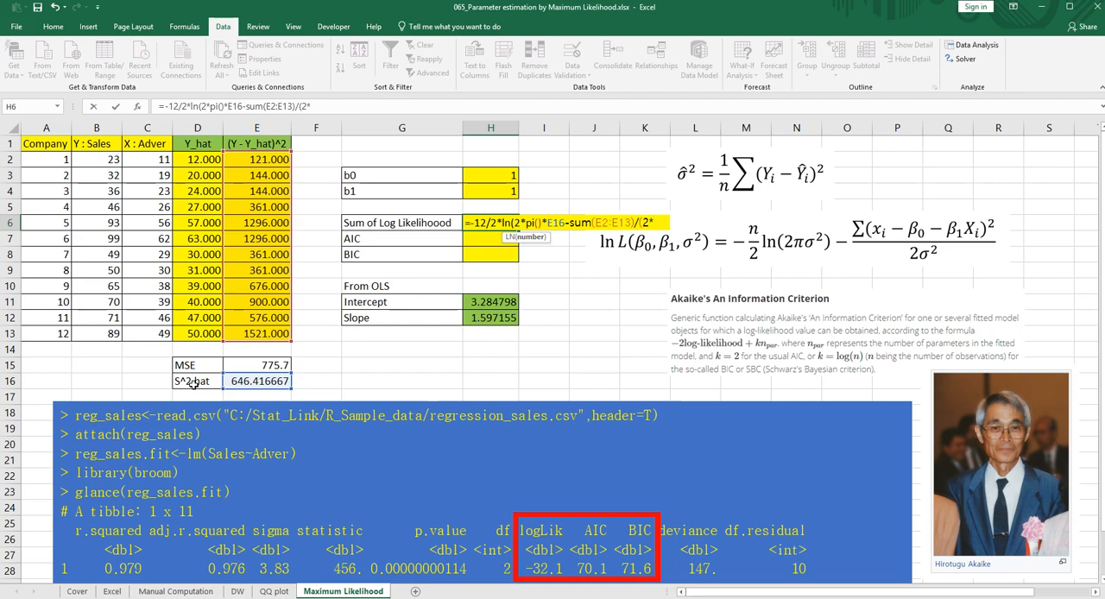
click(257, 381)
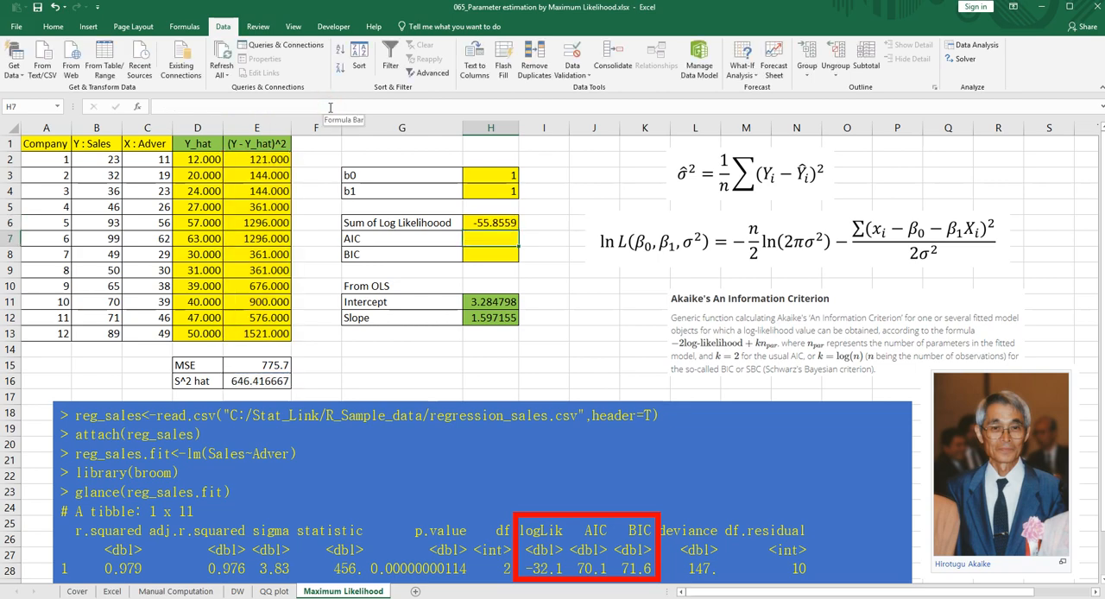
mouse_move(497, 273)
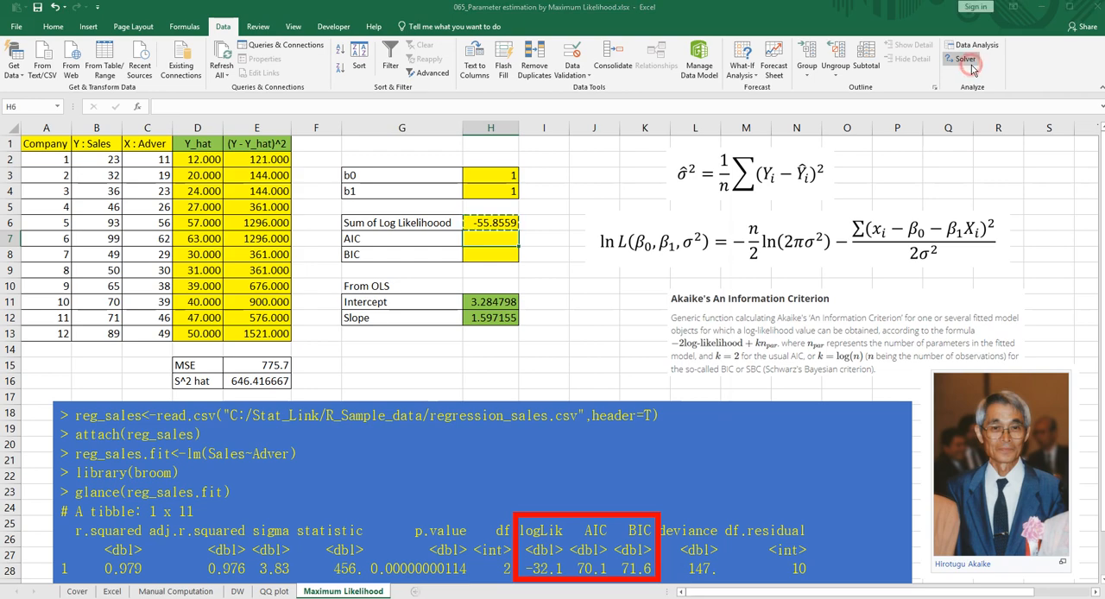
Run Solver to maximize the log-likelihood by changing b0 and b1, and keep the solution.
click(961, 58)
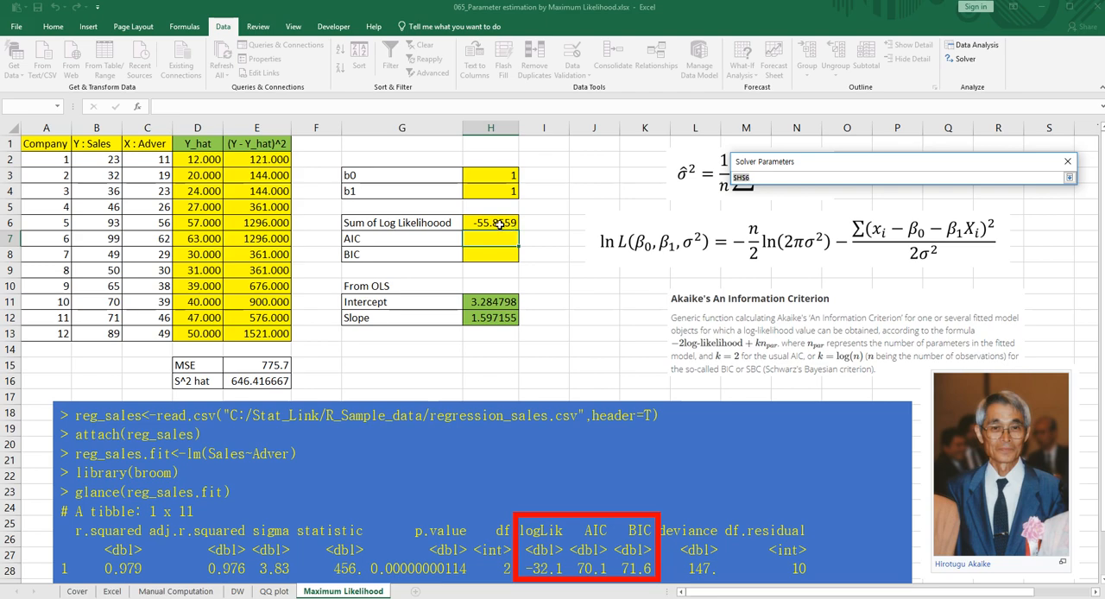
click(490, 223)
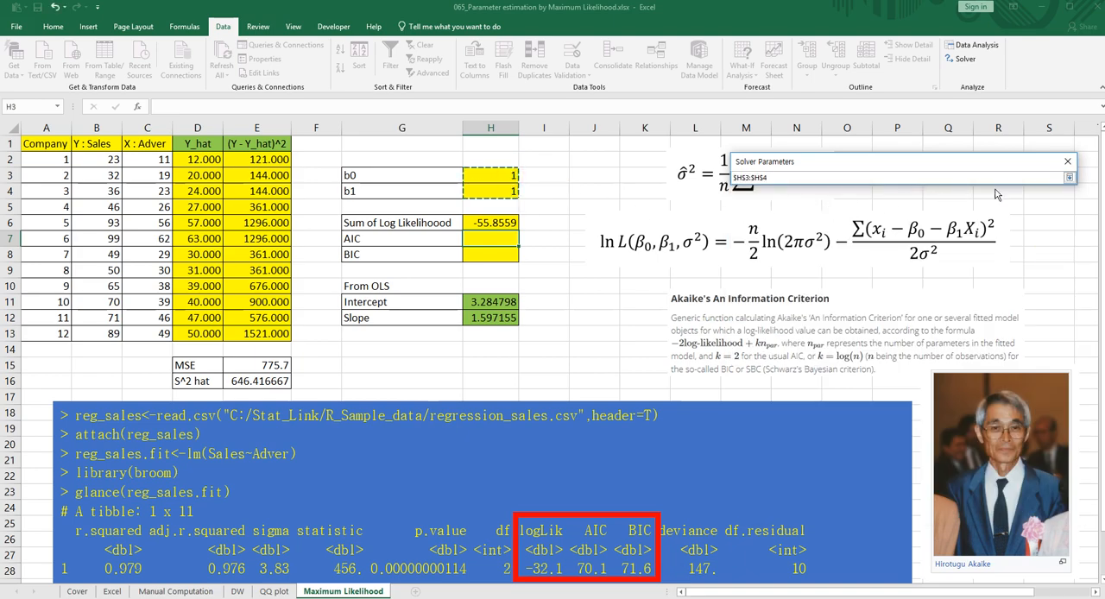
click(1069, 177)
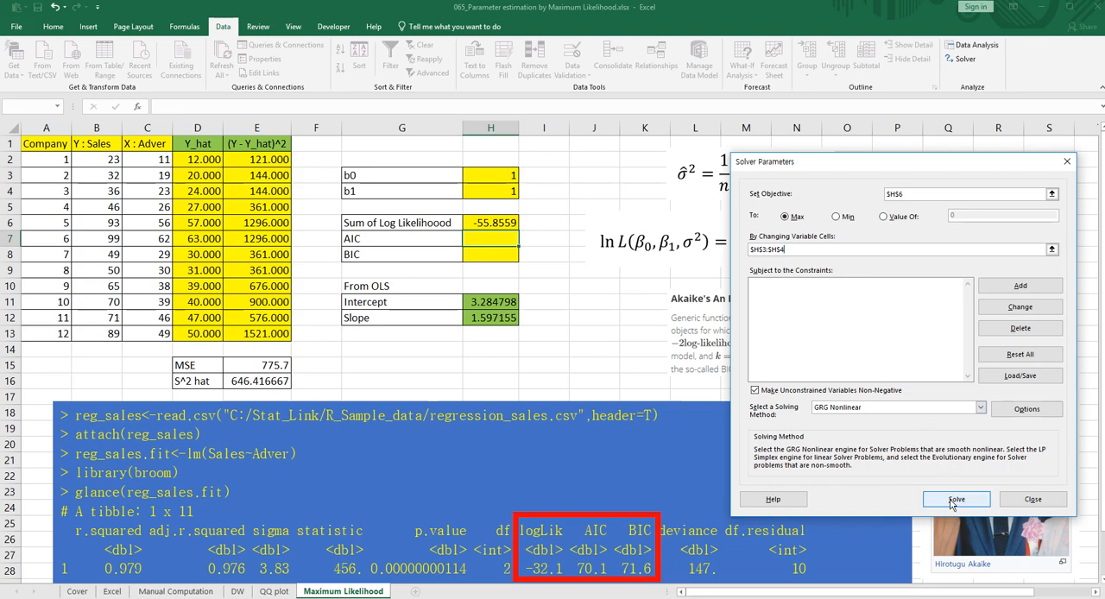
click(956, 499)
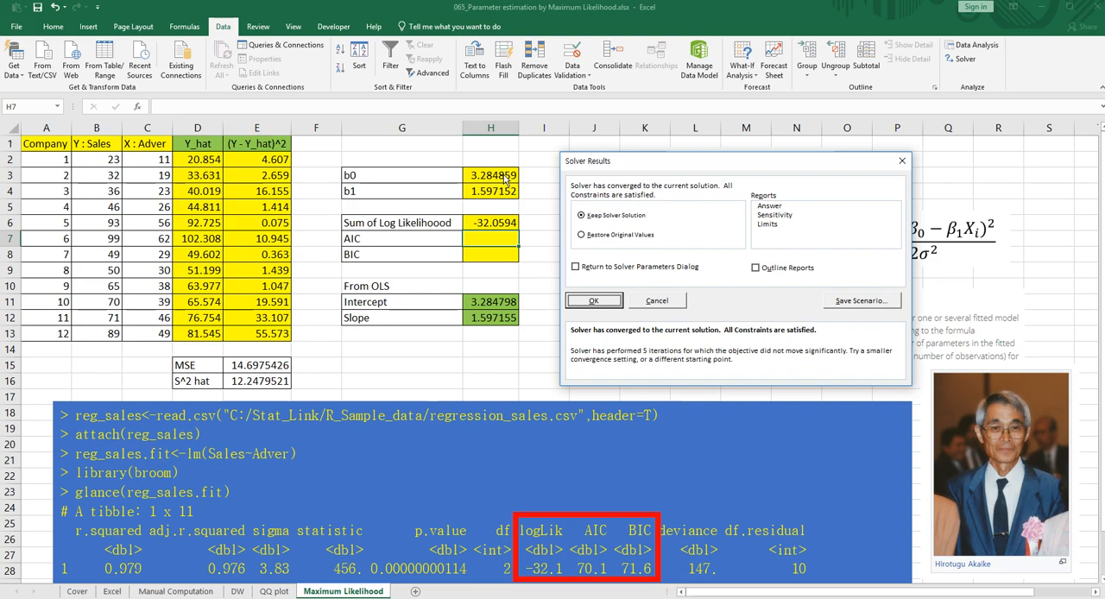
mouse_move(497, 313)
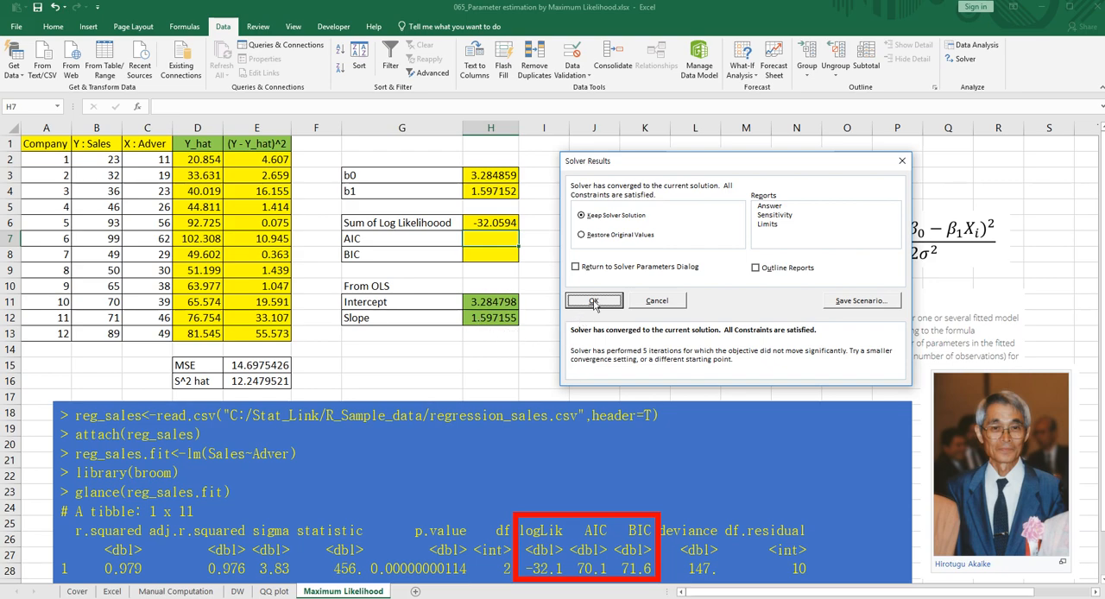
click(593, 300)
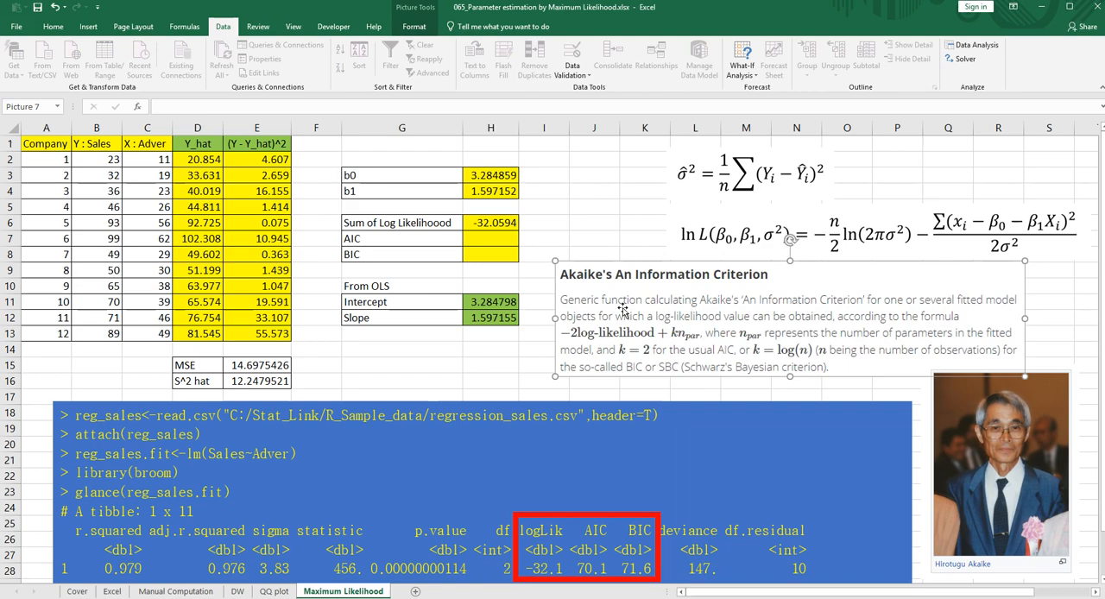
mouse_move(650, 308)
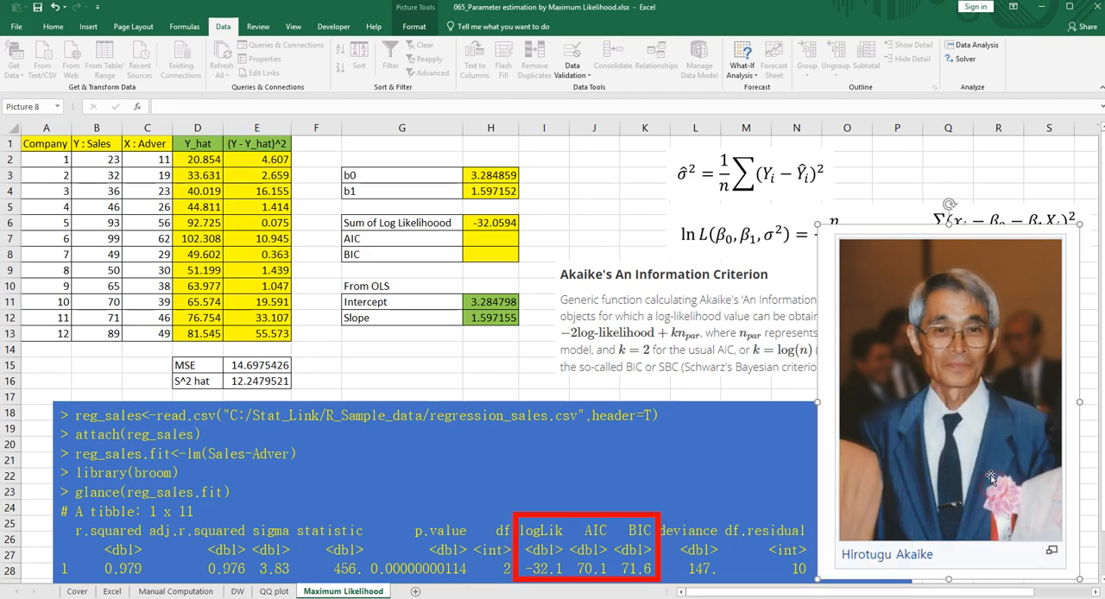
mouse_move(955, 484)
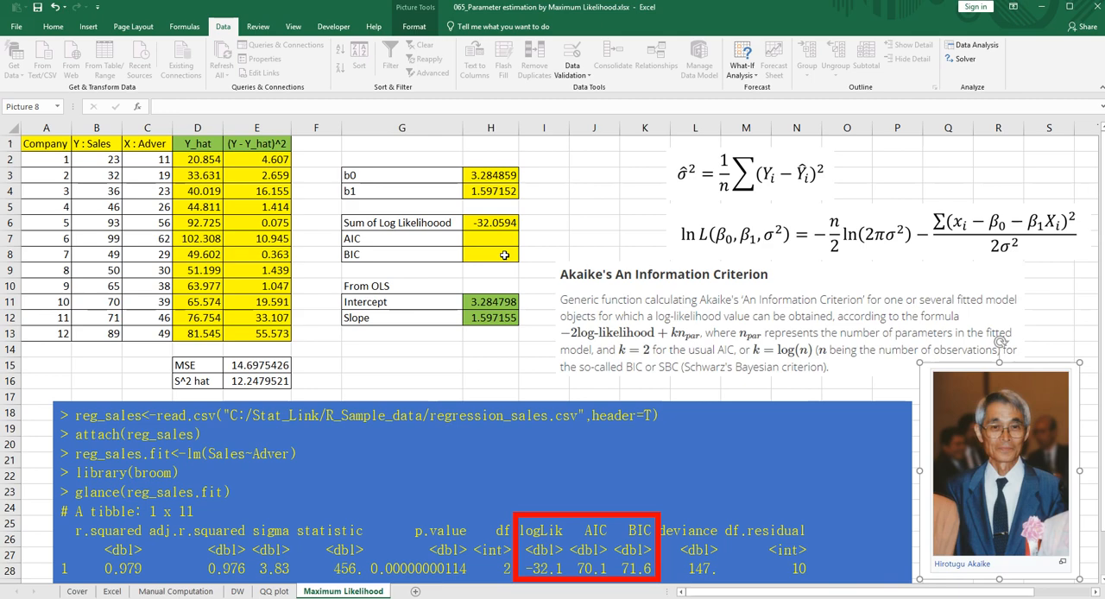
click(491, 238)
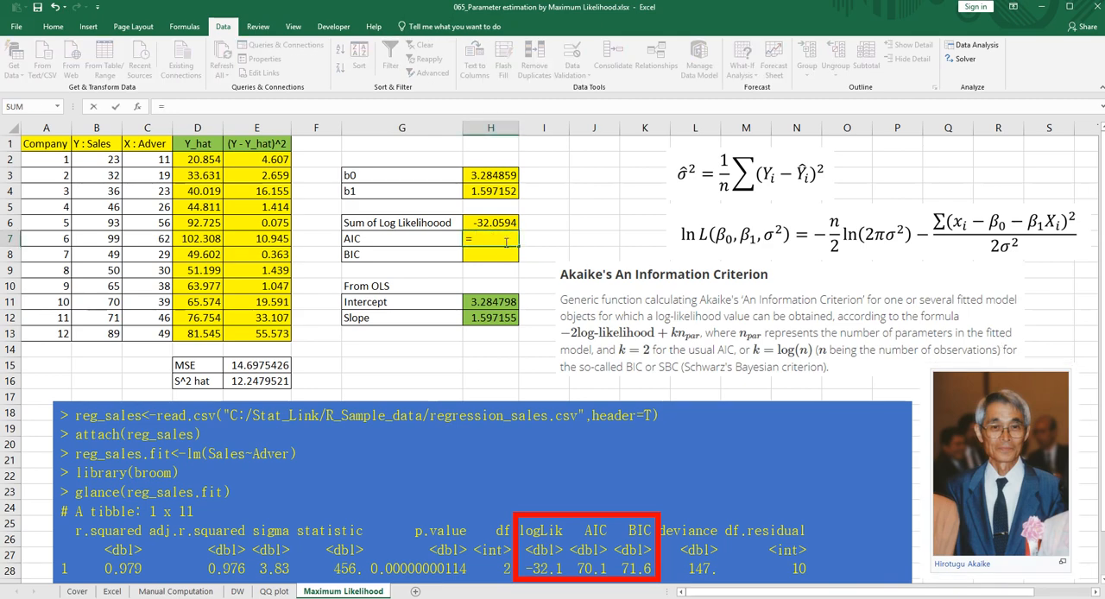
Enter =-2*H6+2*3 in H7 for an AIC of 70.11883, then recheck it.
text(-2*)
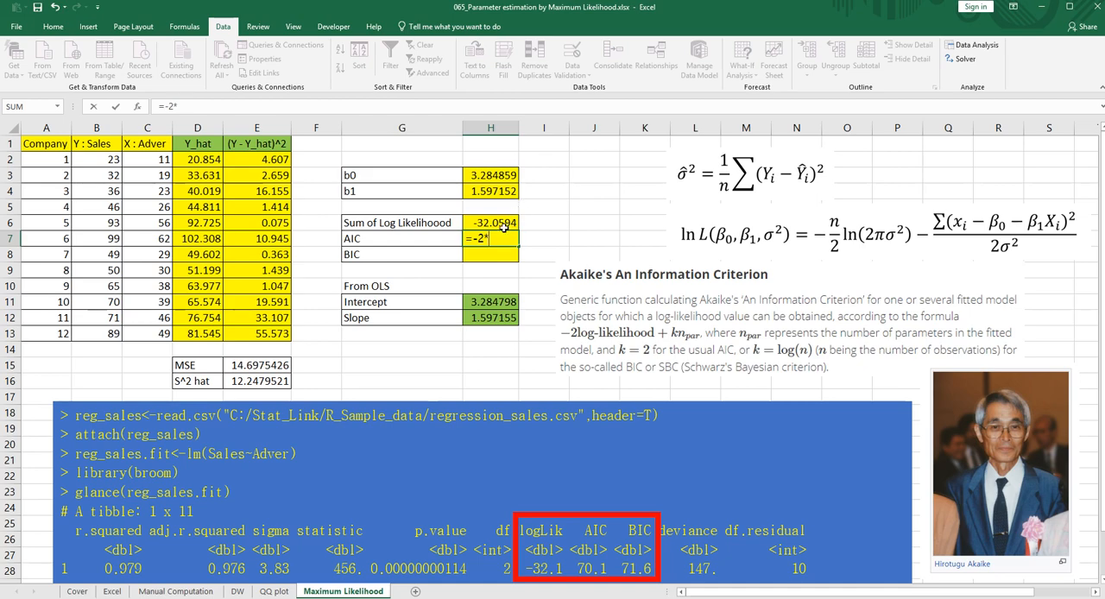
click(491, 222)
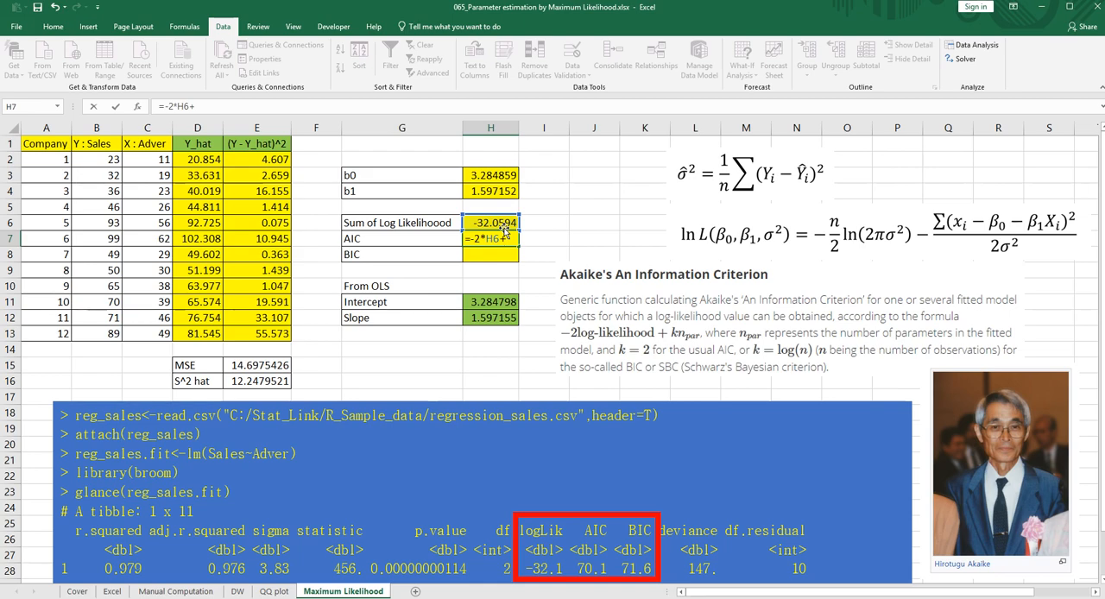
text(2*)
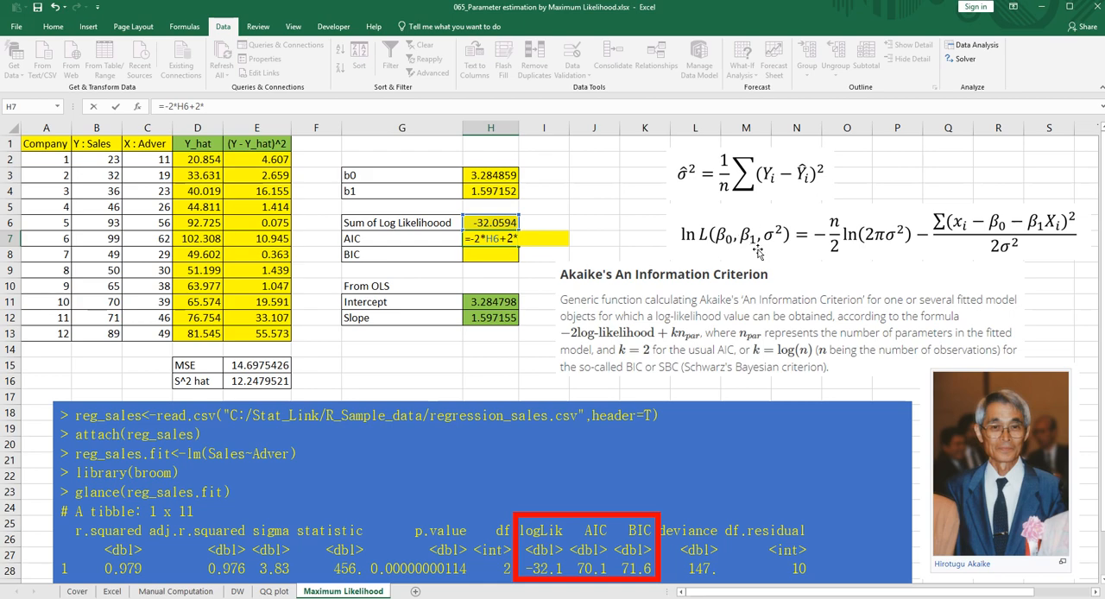
mouse_move(777, 246)
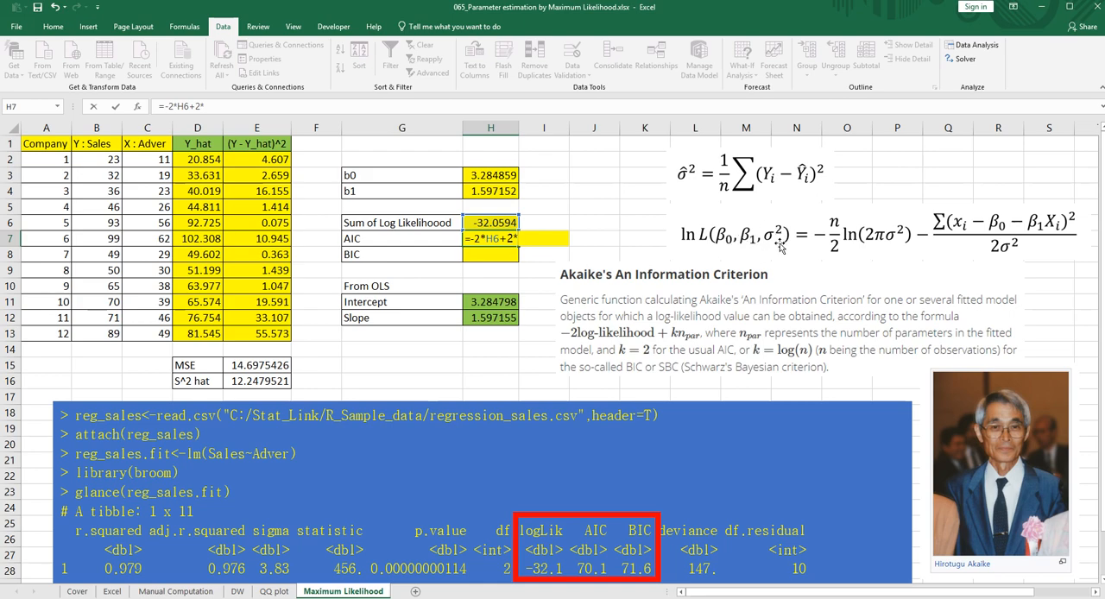
text(*3)
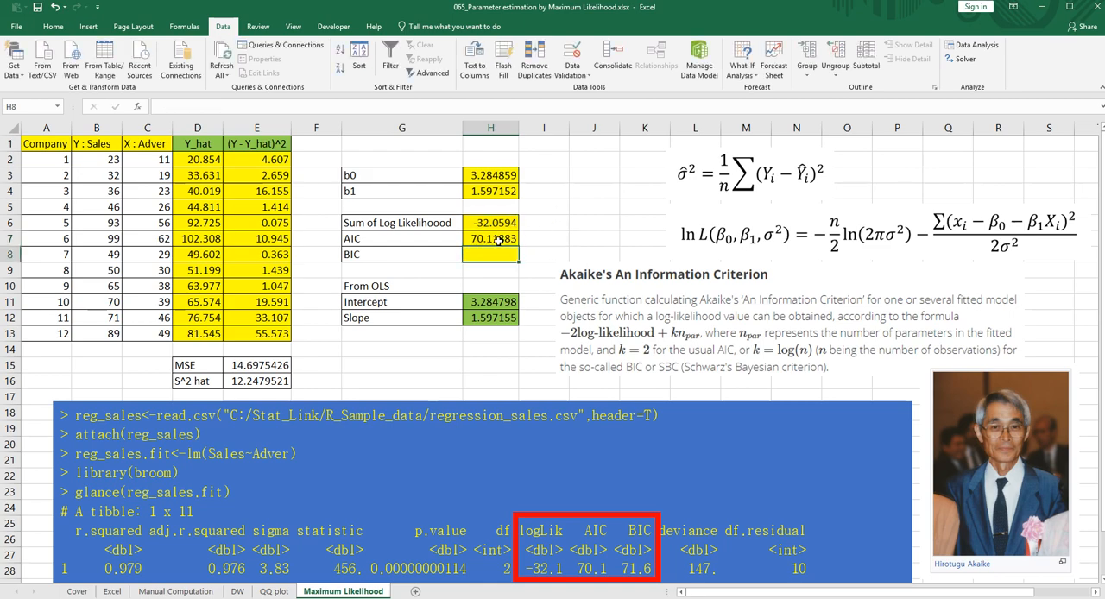
click(491, 238)
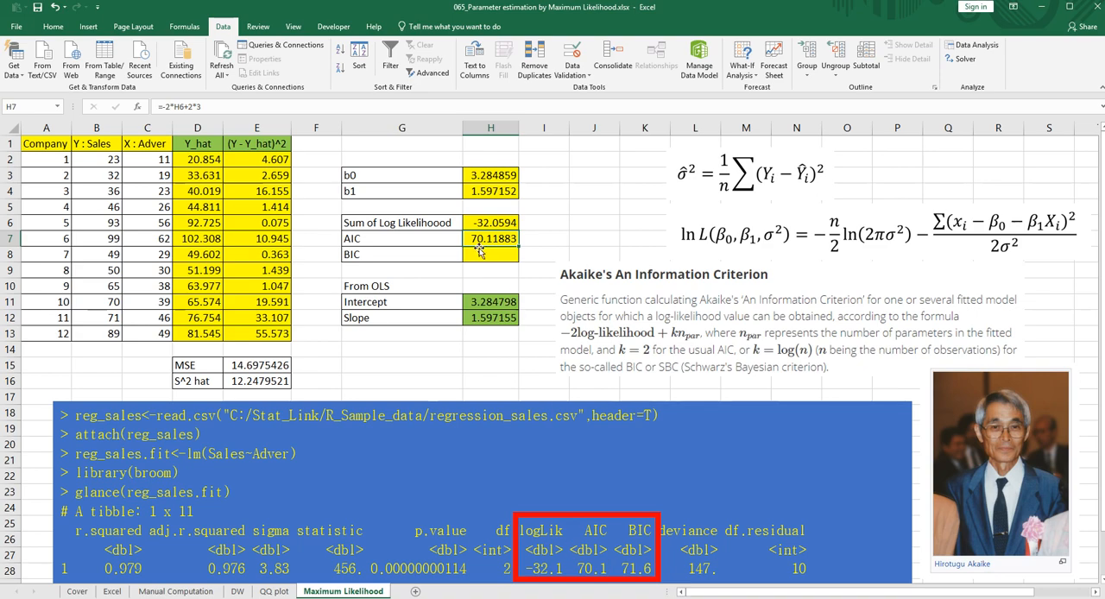
mouse_move(564, 381)
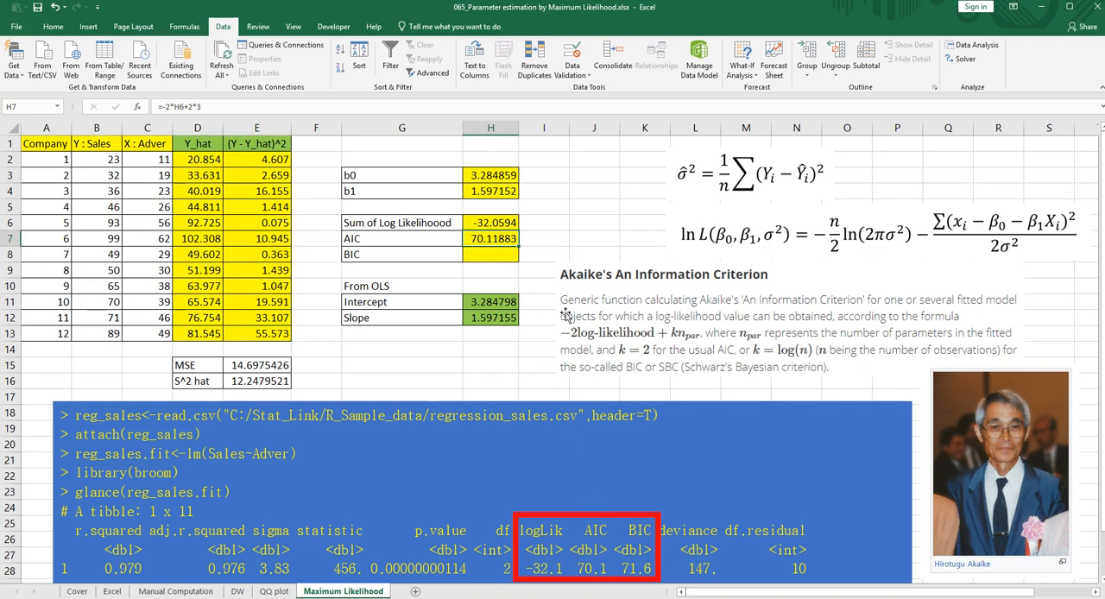
Enter =-2*H6+ln(12)*3 in H8, giving a BIC of 71.57355.
click(490, 254)
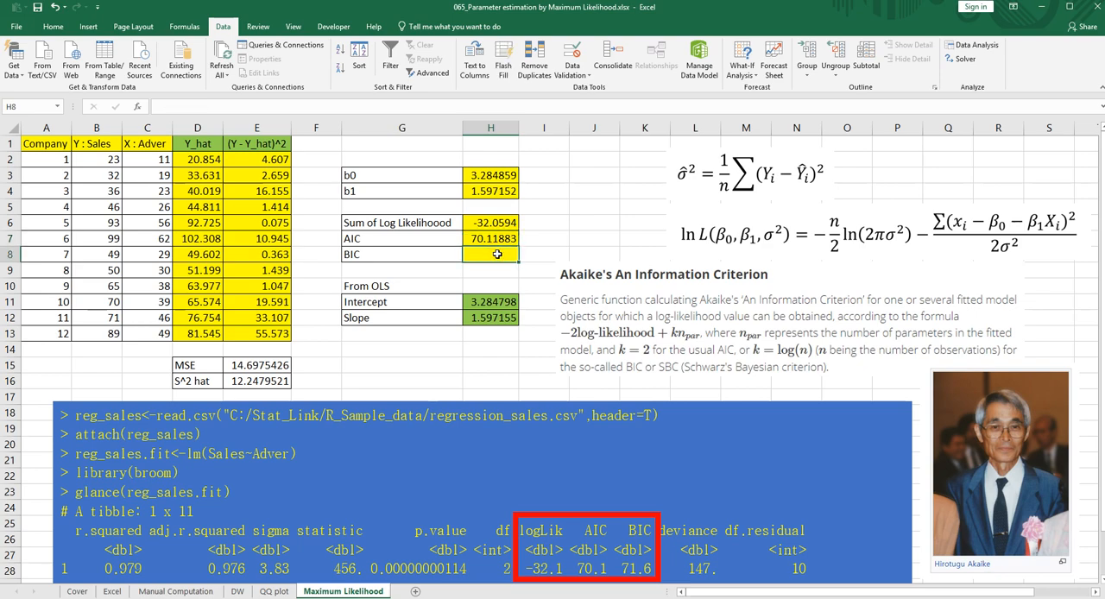
text(=-)
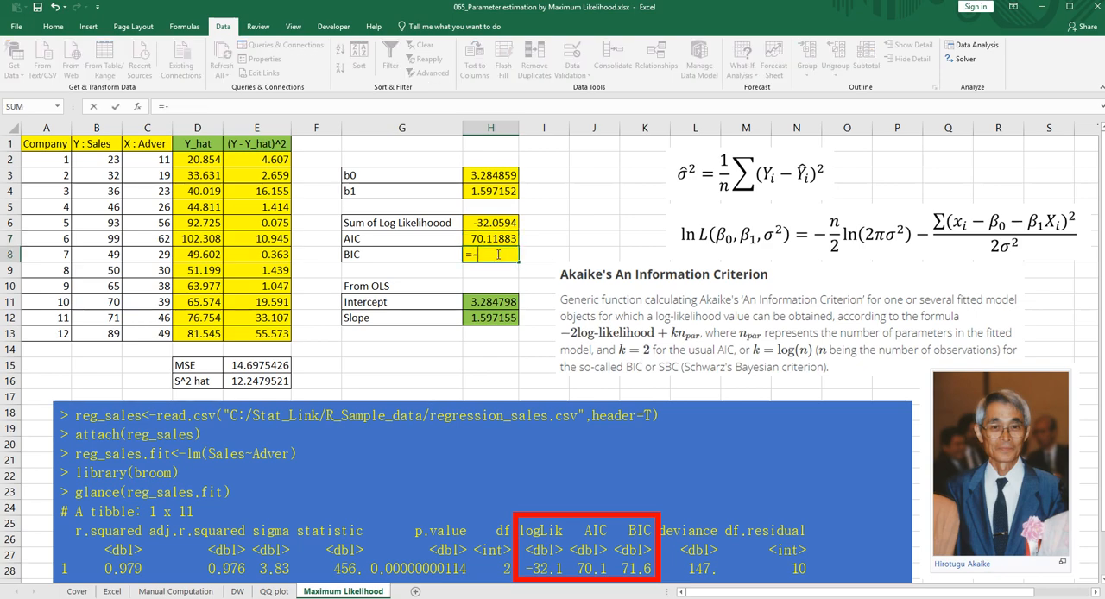
text(2*H6+)
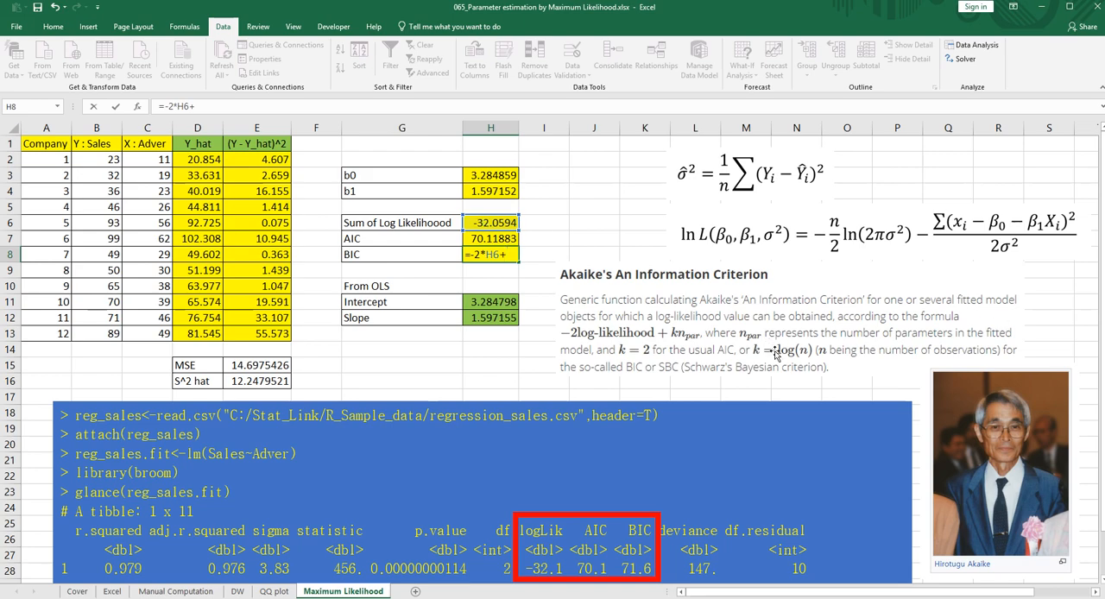
mouse_move(821, 363)
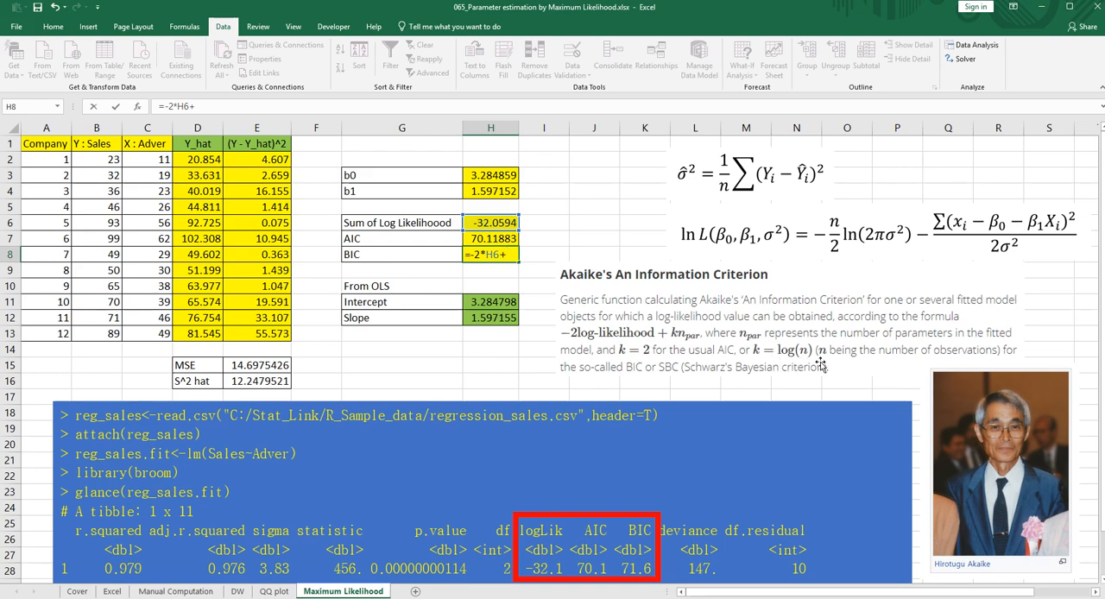
text(+ln()
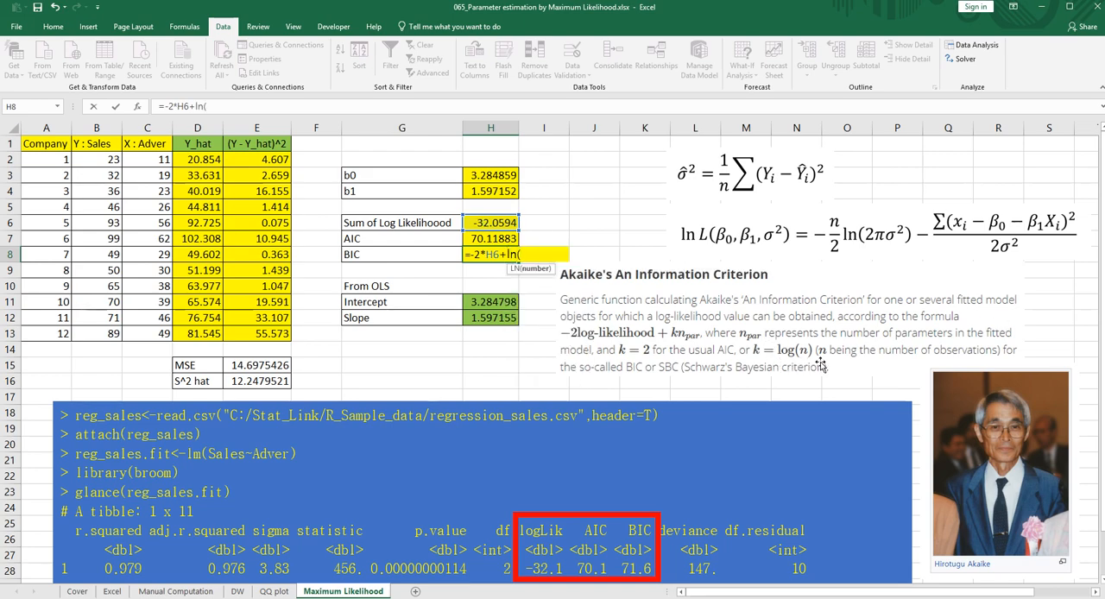
text(12)
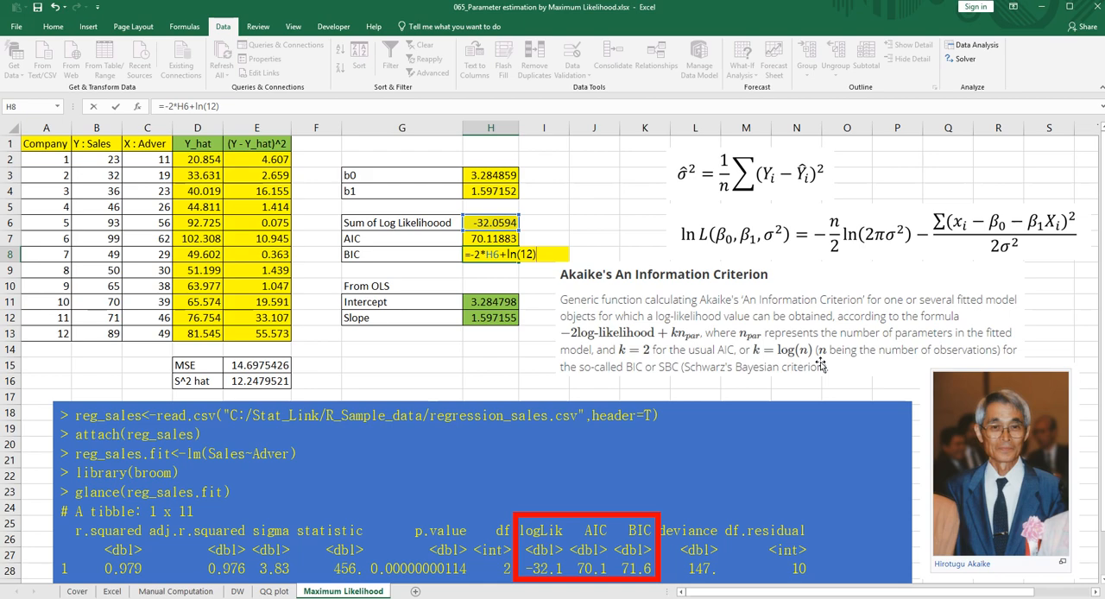
text(*)
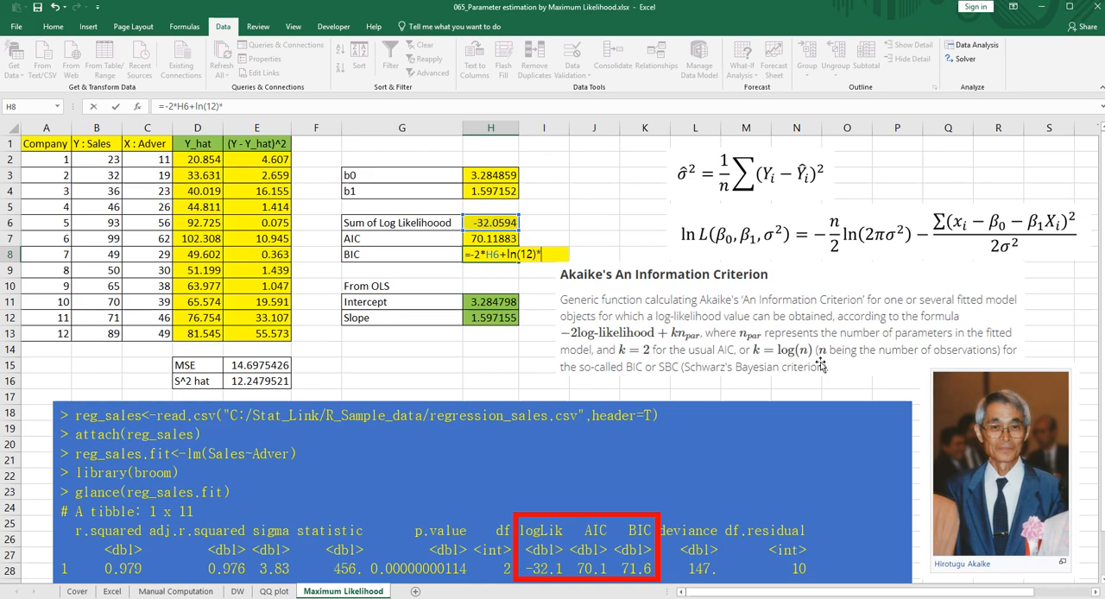
text(3)
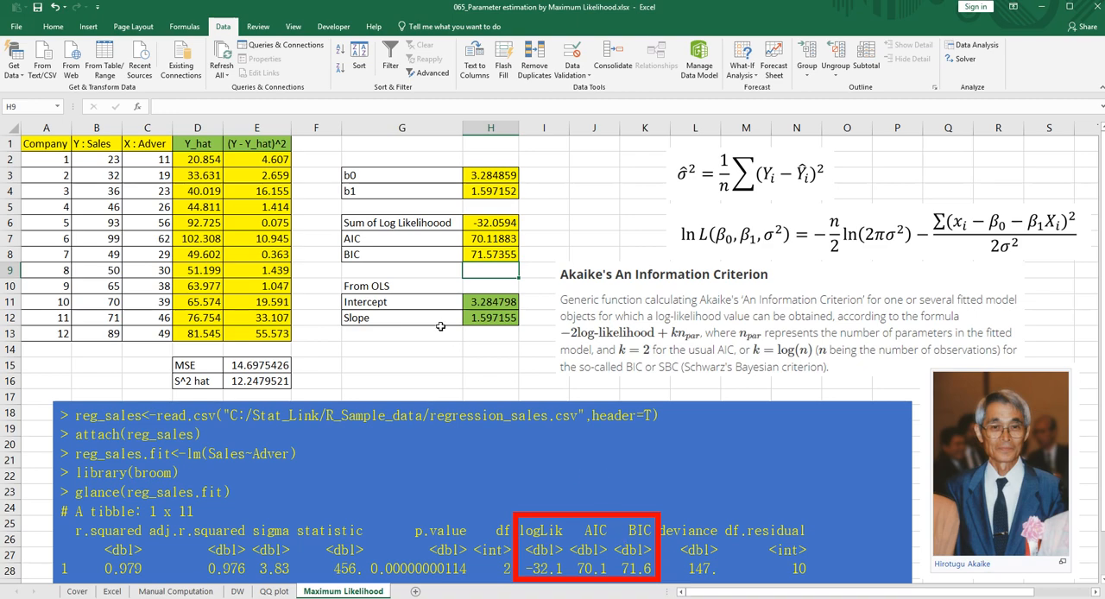
click(401, 333)
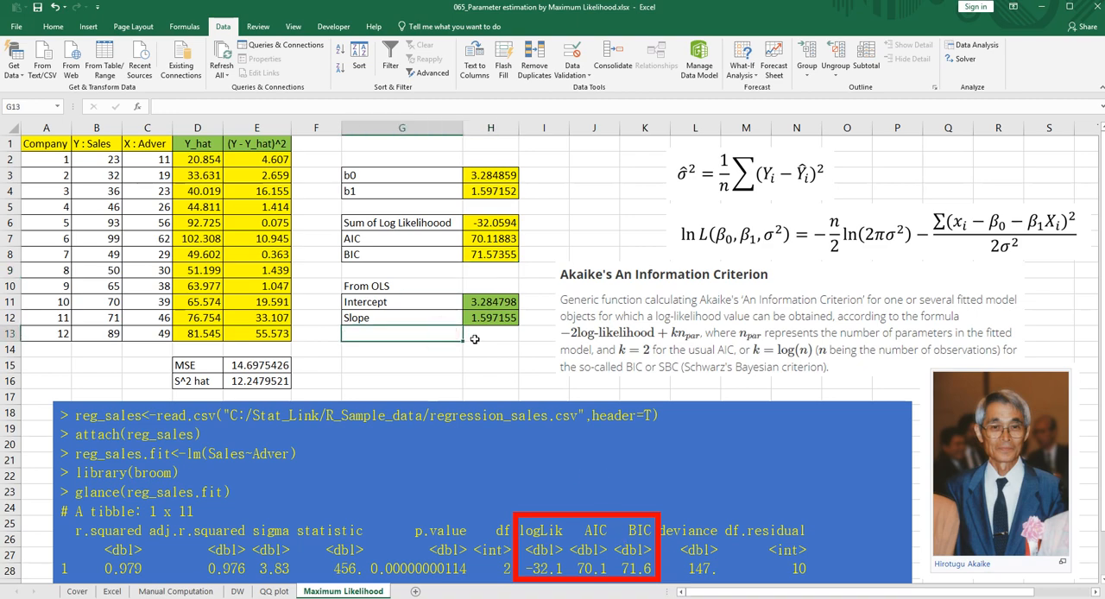